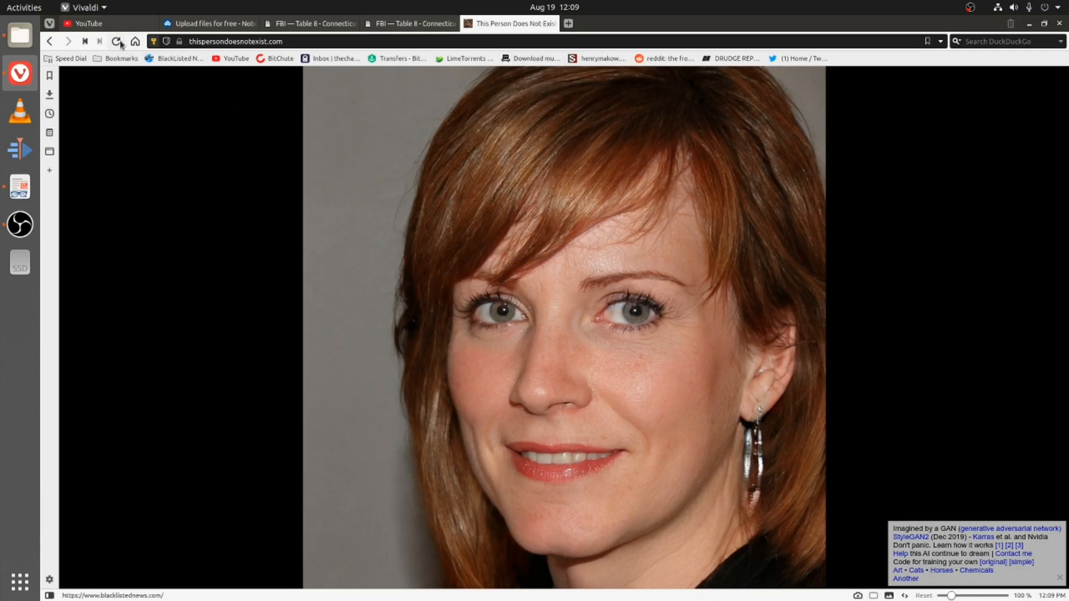
# - Reload This Person Does Not Exist six times, ending on a smiling dark-haired man
pyautogui.click(117, 42)
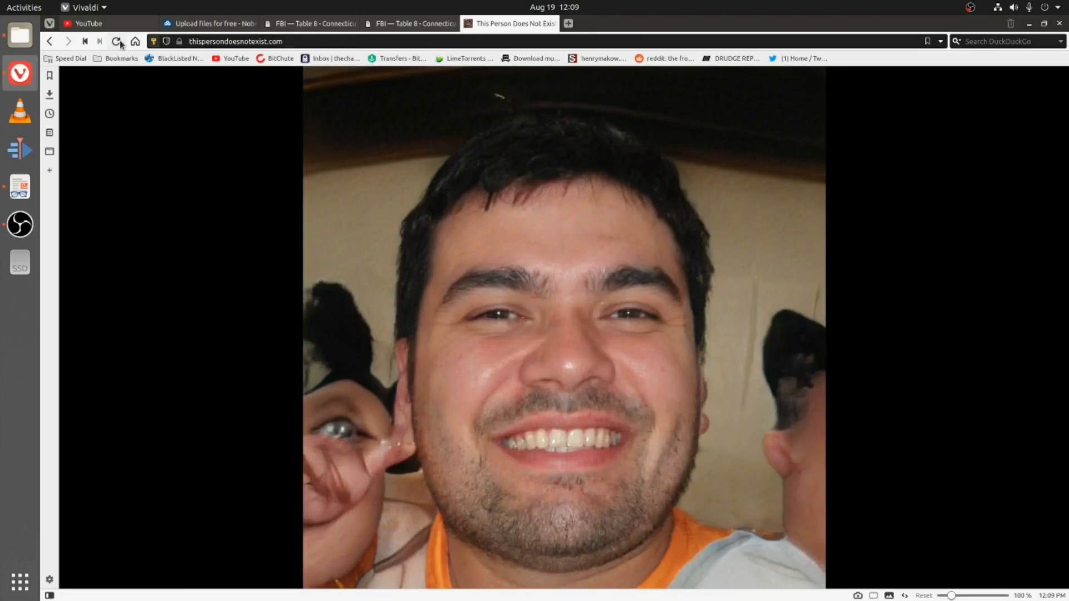
pyautogui.click(117, 40)
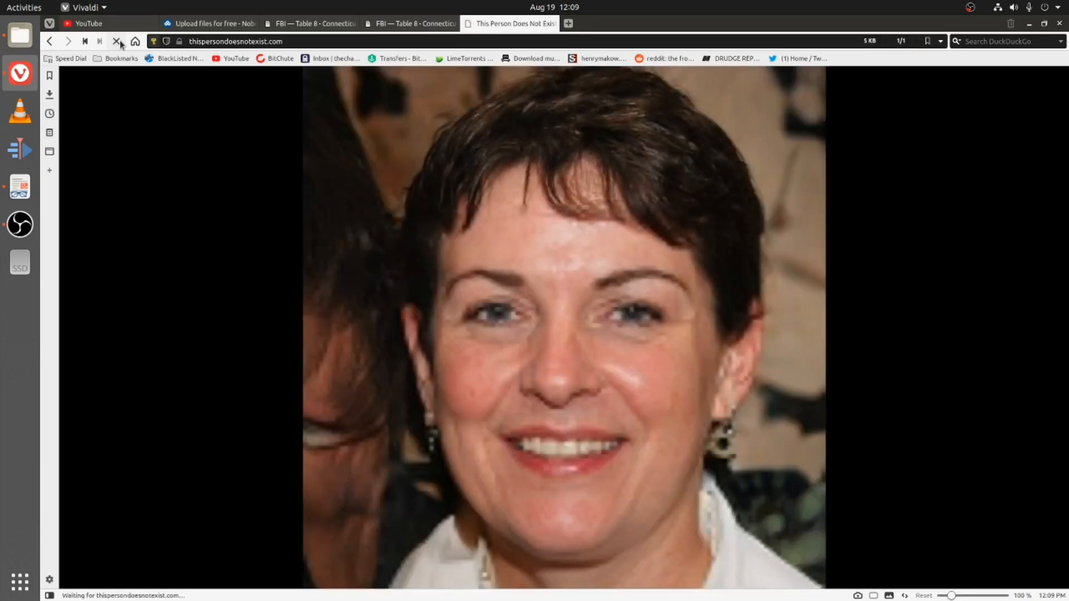
pyautogui.click(117, 41)
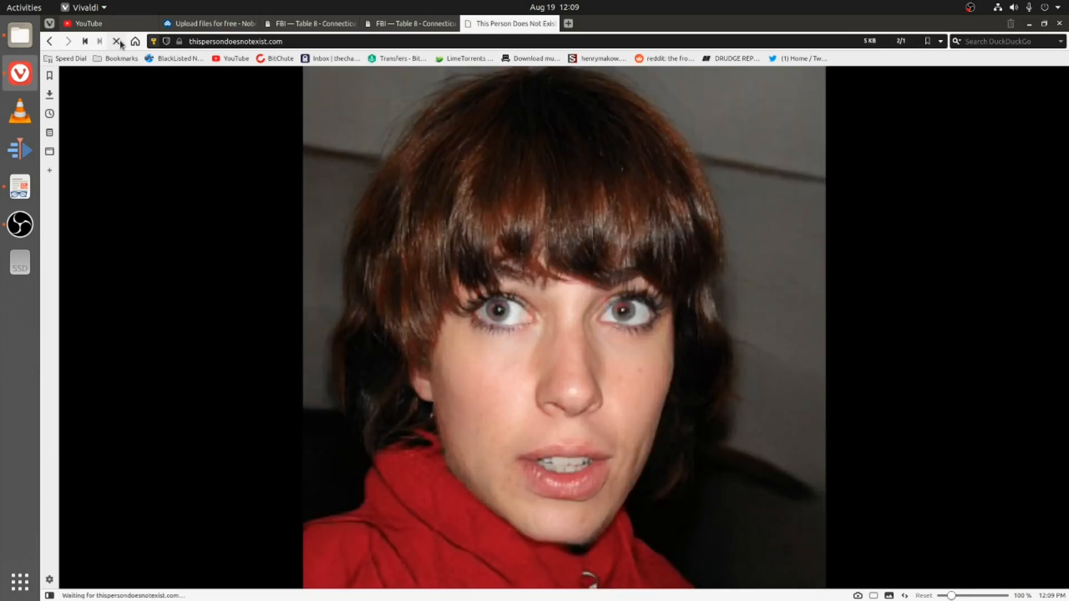
pyautogui.click(118, 41)
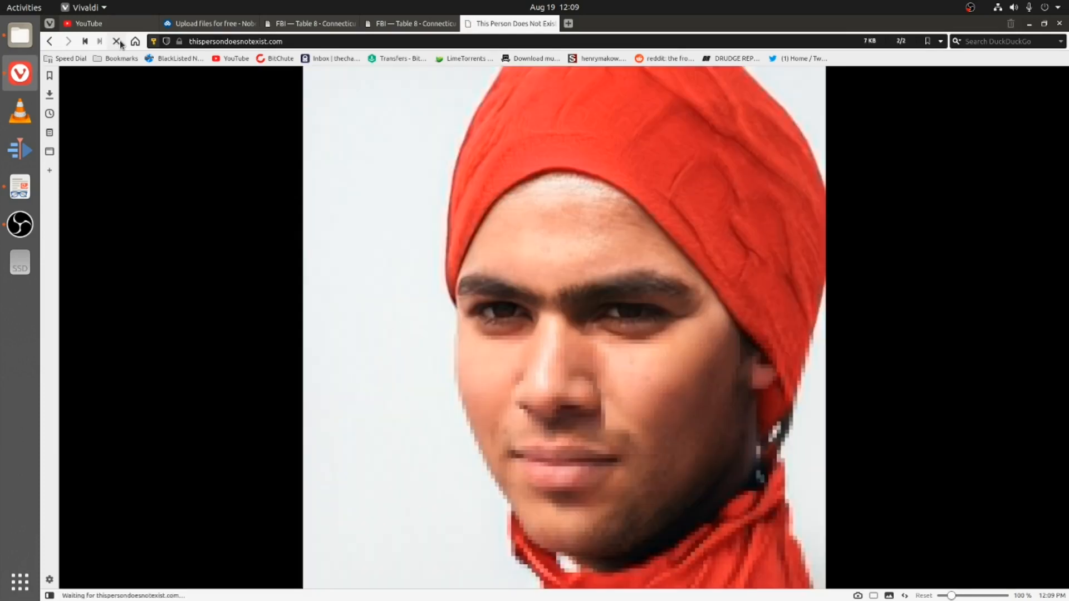
pyautogui.click(135, 41)
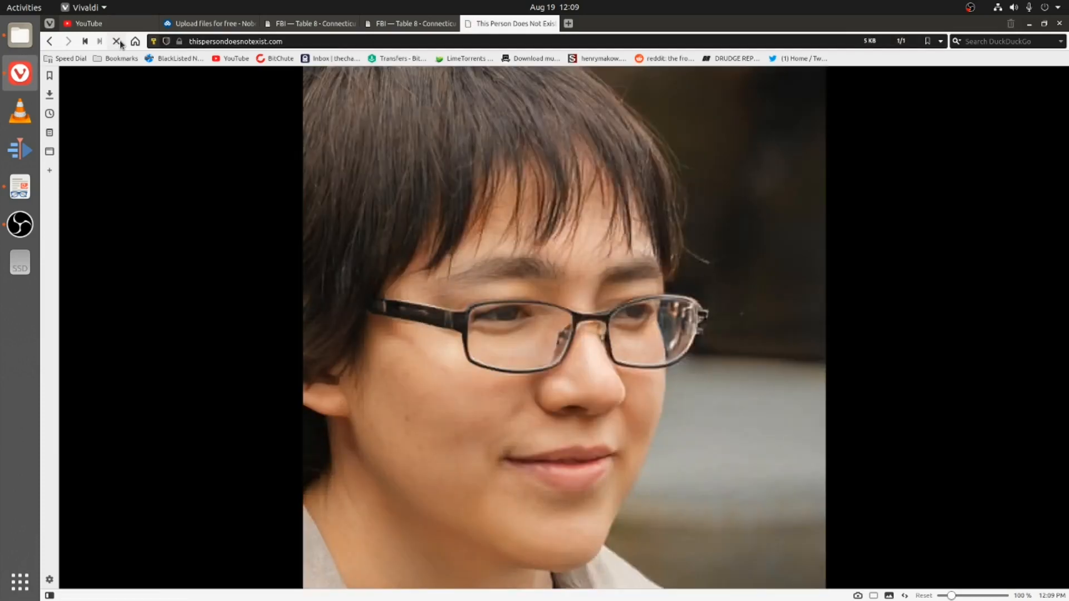
pyautogui.click(117, 40)
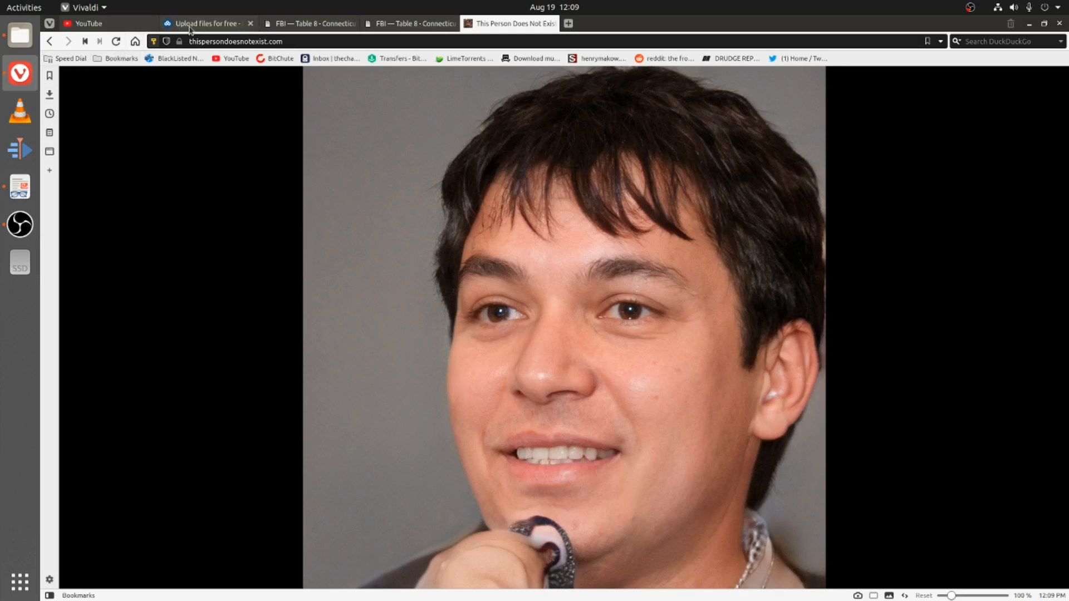
pyautogui.moveTo(189, 256)
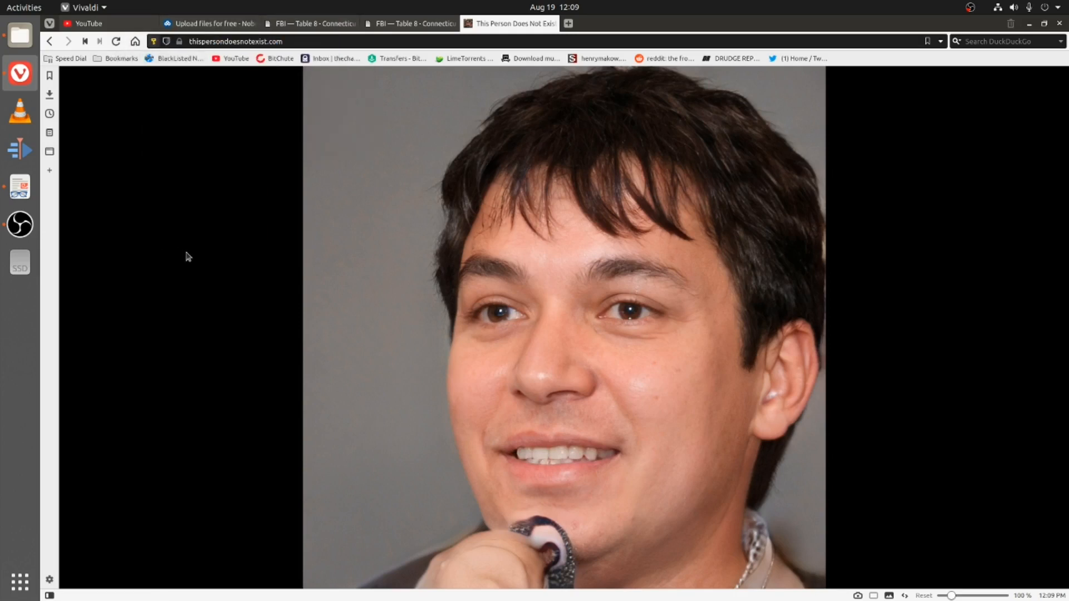
pyautogui.moveTo(629, 402)
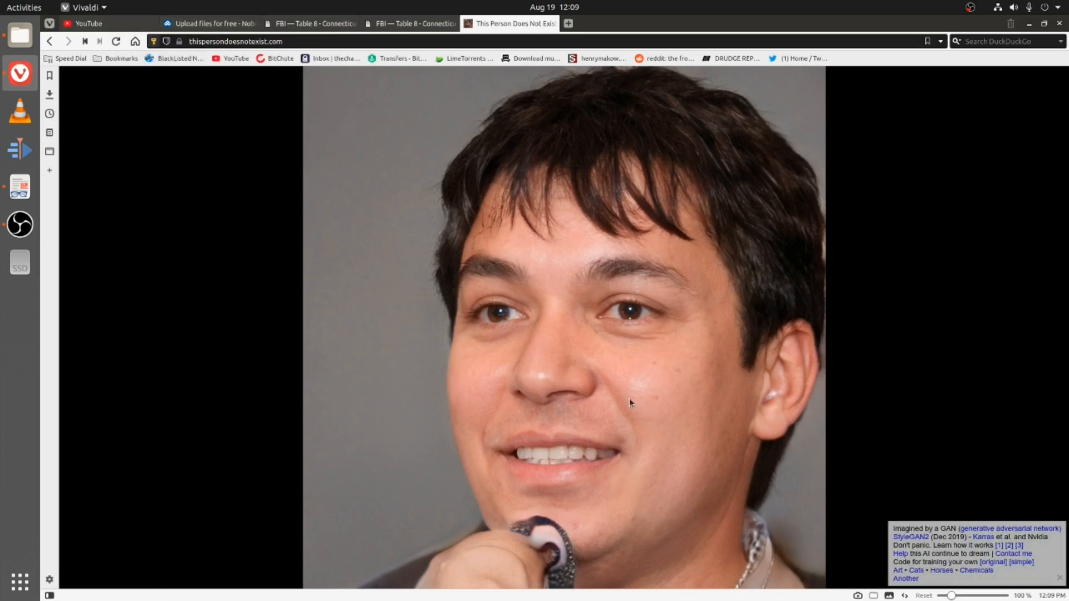
pyautogui.moveTo(285, 333)
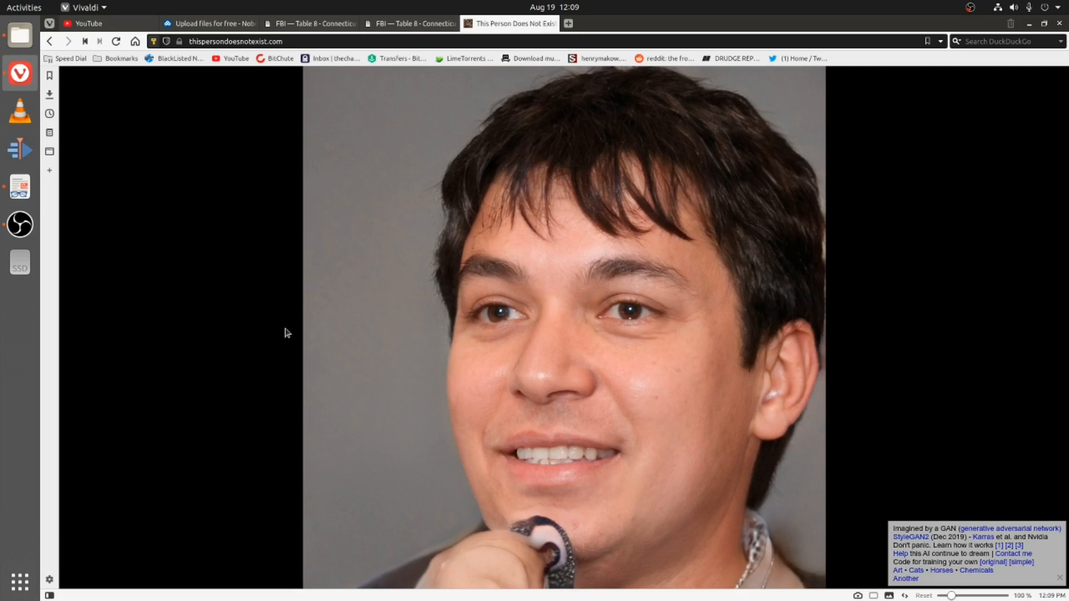
pyautogui.moveTo(545, 210)
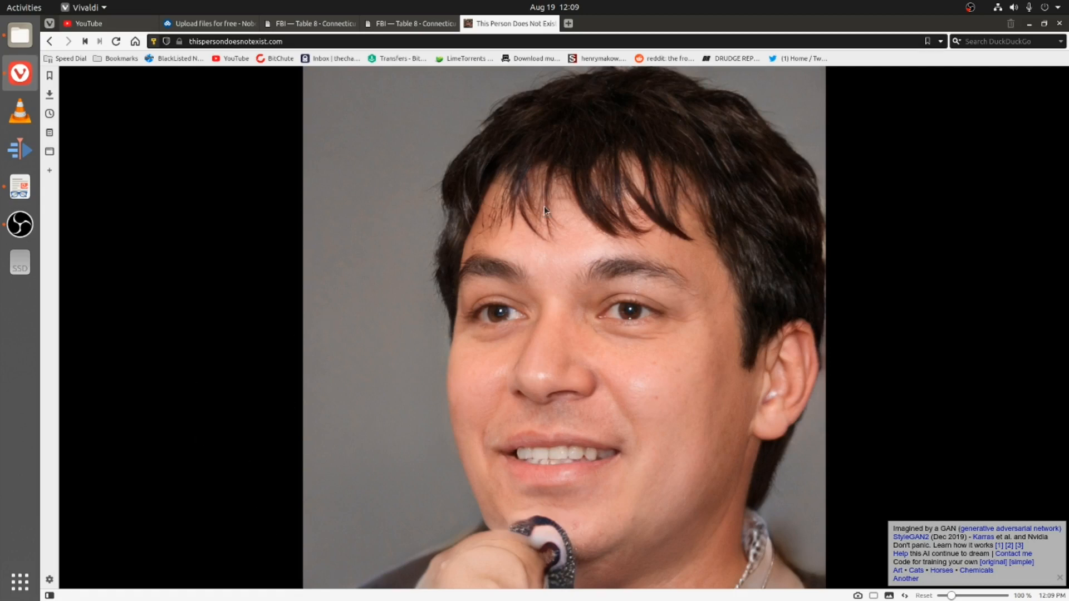
pyautogui.moveTo(150, 216)
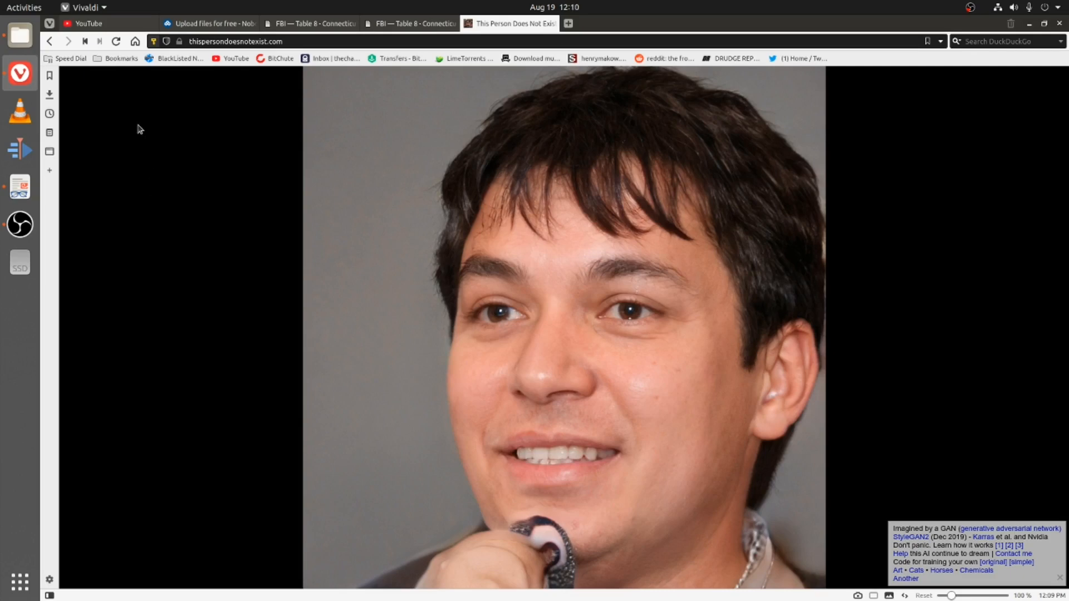
# - Reload the page to replace the man with a smiling brown-haired boy
pyautogui.click(116, 42)
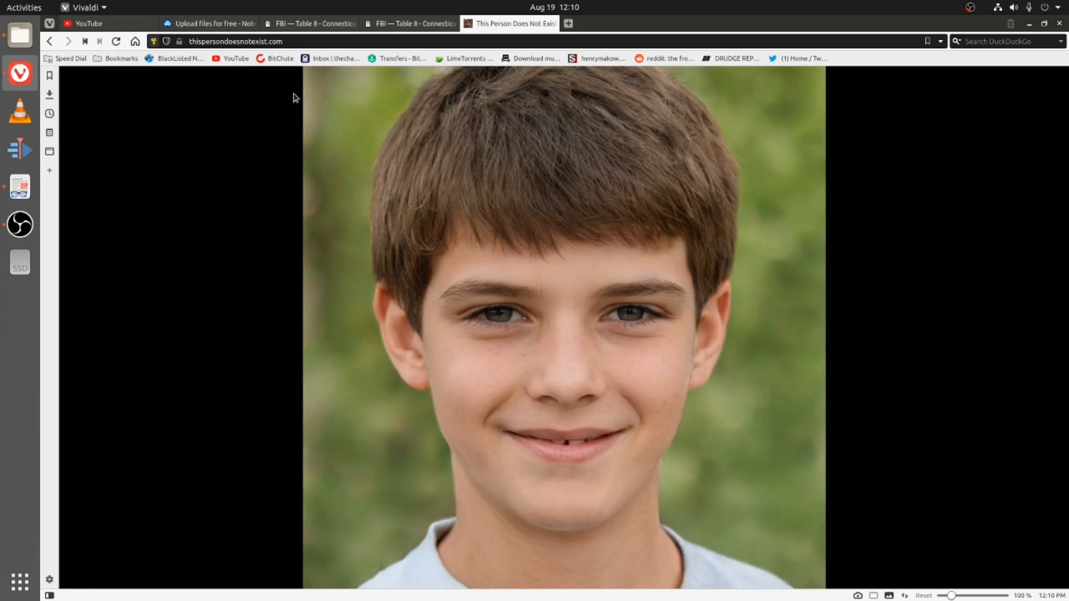
pyautogui.moveTo(115, 42)
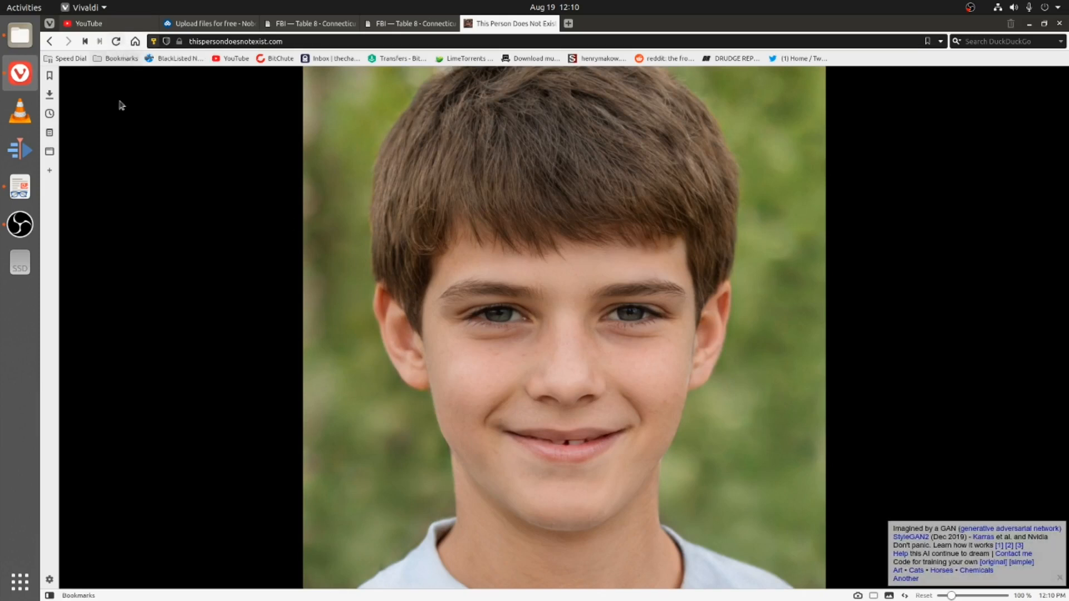
# - Reload three more times until a smiling short-haired young man appears
pyautogui.click(116, 42)
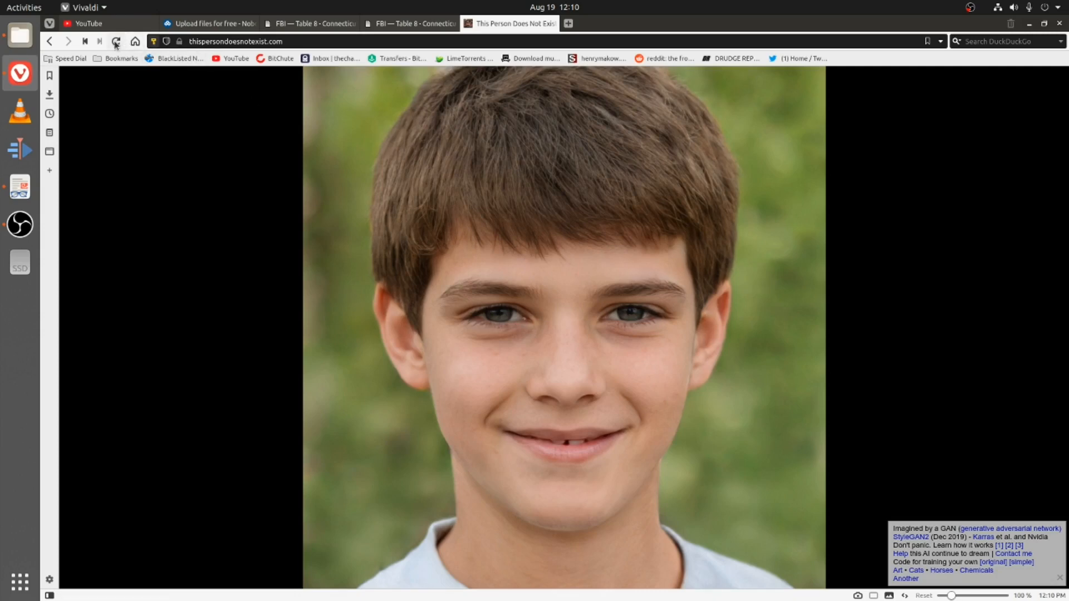
pyautogui.click(116, 42)
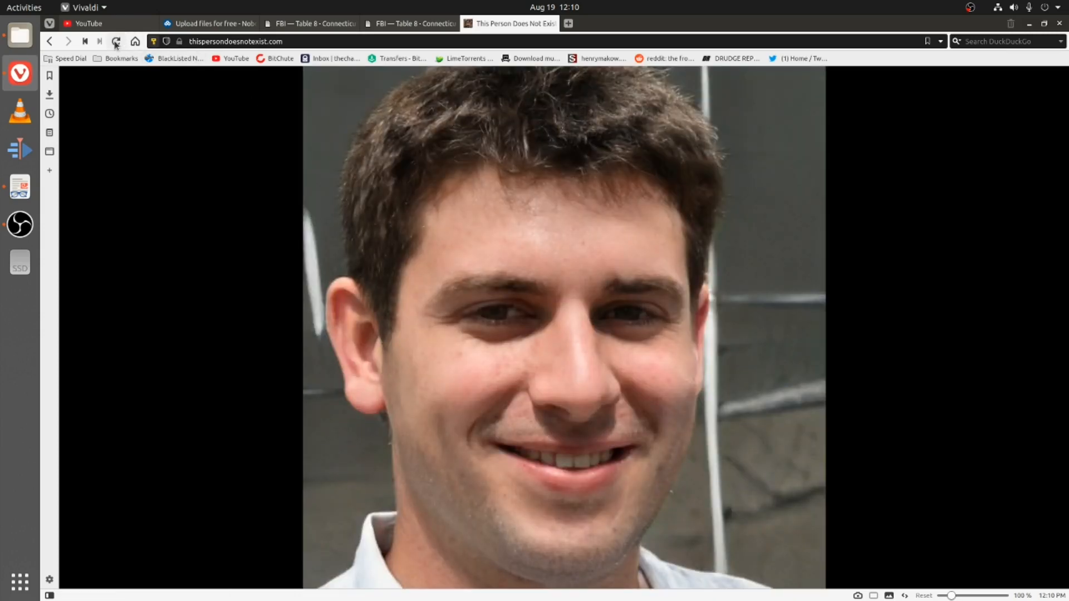
pyautogui.click(115, 42)
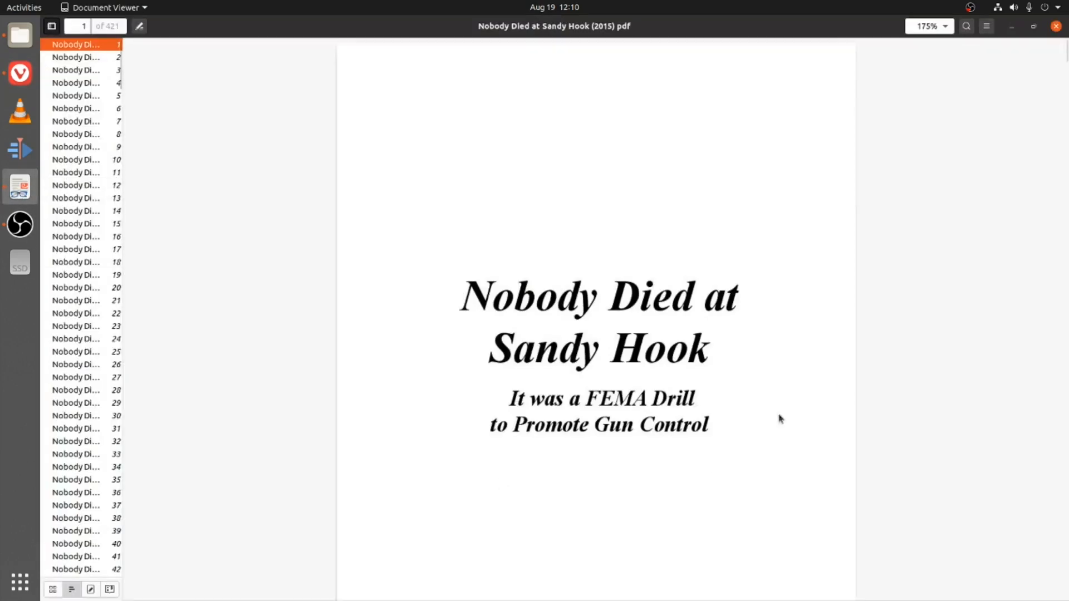
pyautogui.moveTo(563, 178)
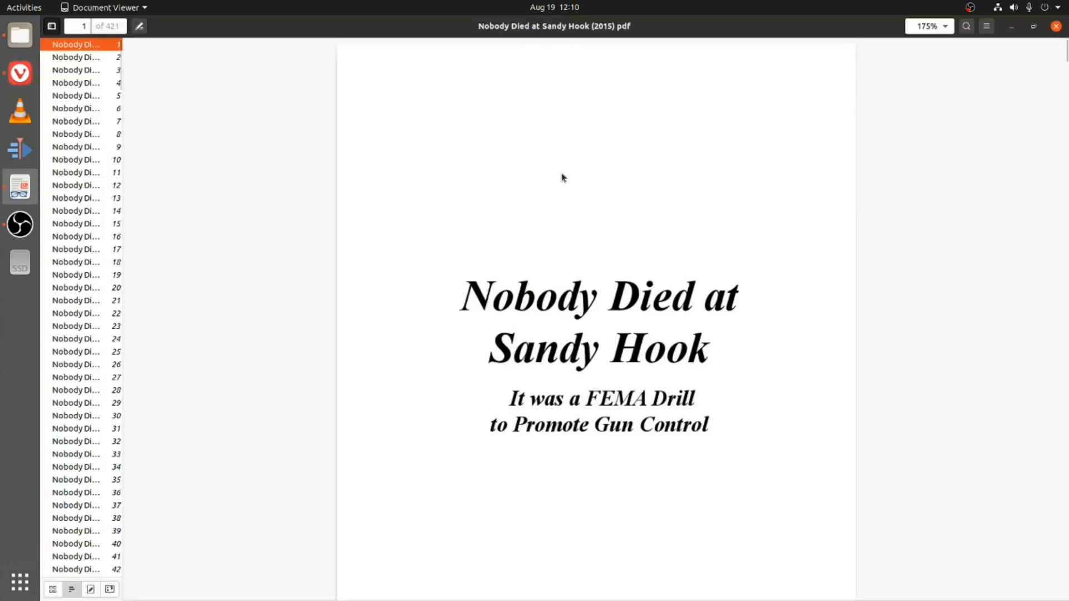
pyautogui.moveTo(402, 184)
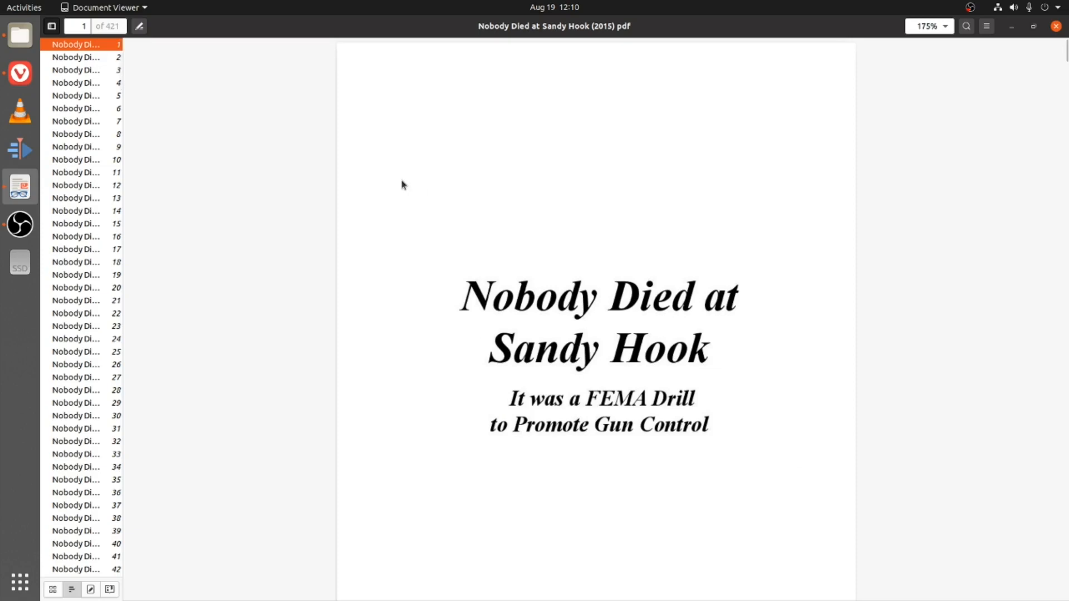
pyautogui.moveTo(569, 408)
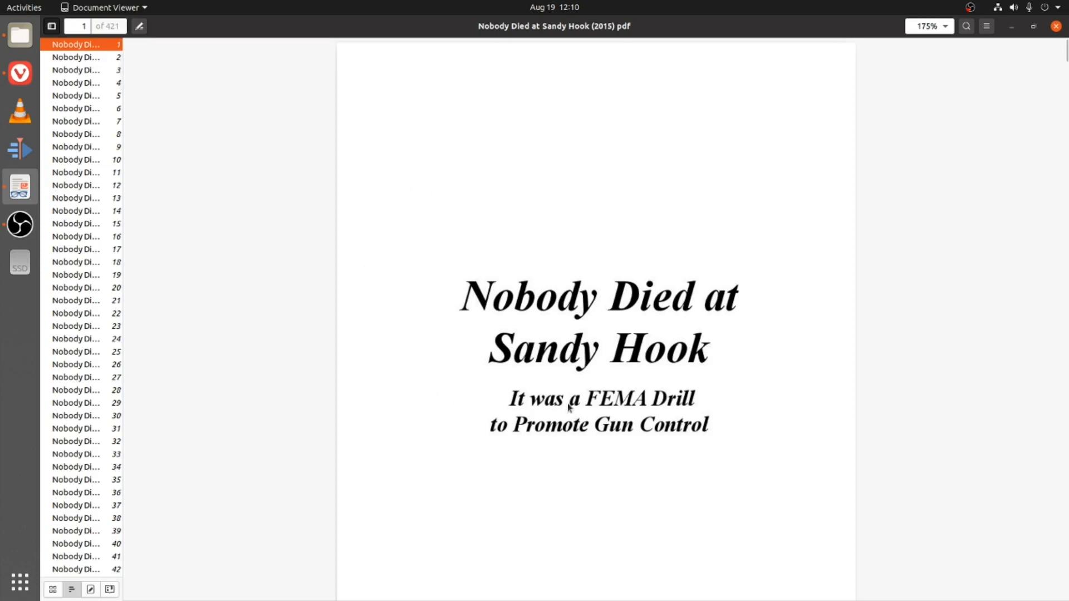
pyautogui.moveTo(645, 442)
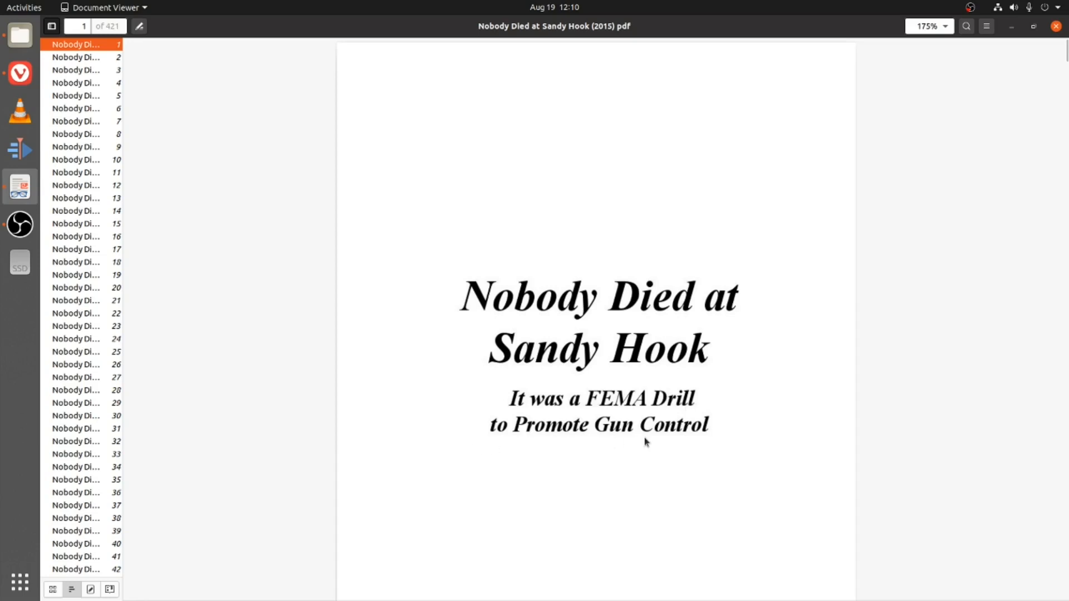
pyautogui.moveTo(810, 436)
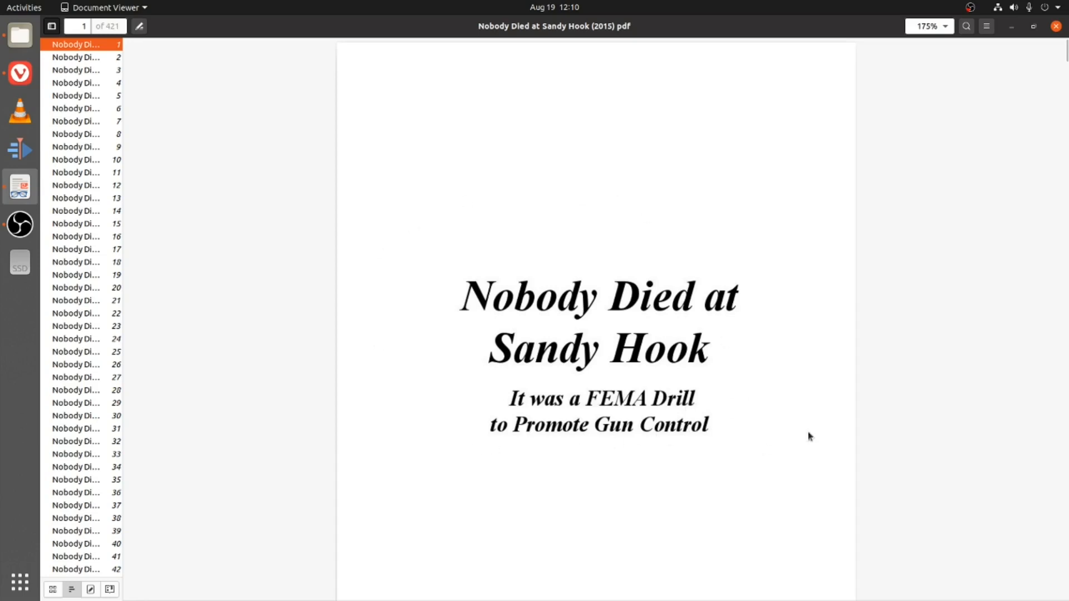
pyautogui.moveTo(291, 401)
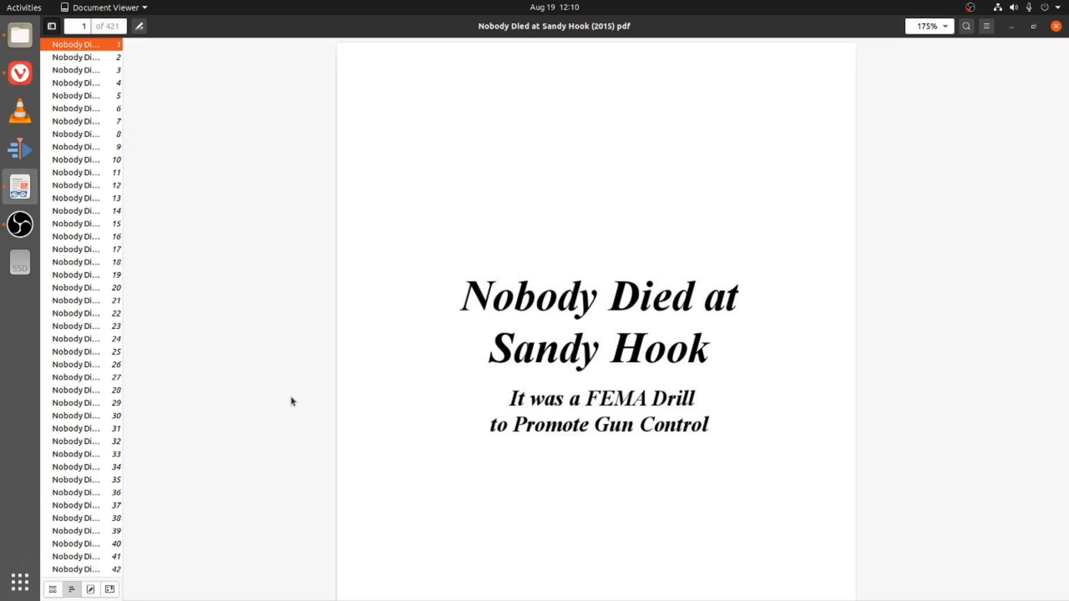
pyautogui.moveTo(77, 134)
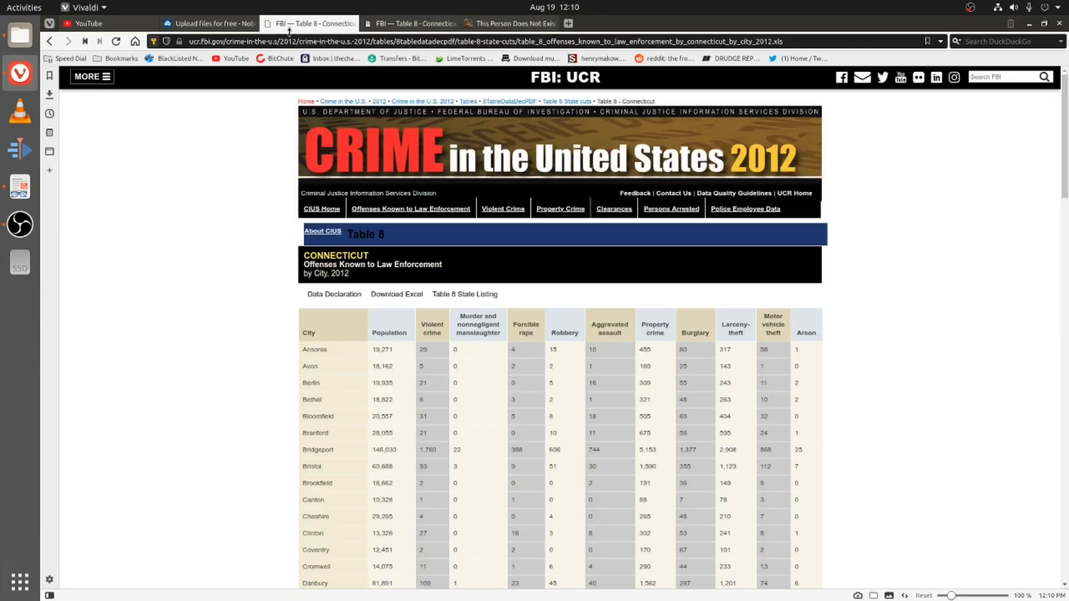
pyautogui.moveTo(230, 284)
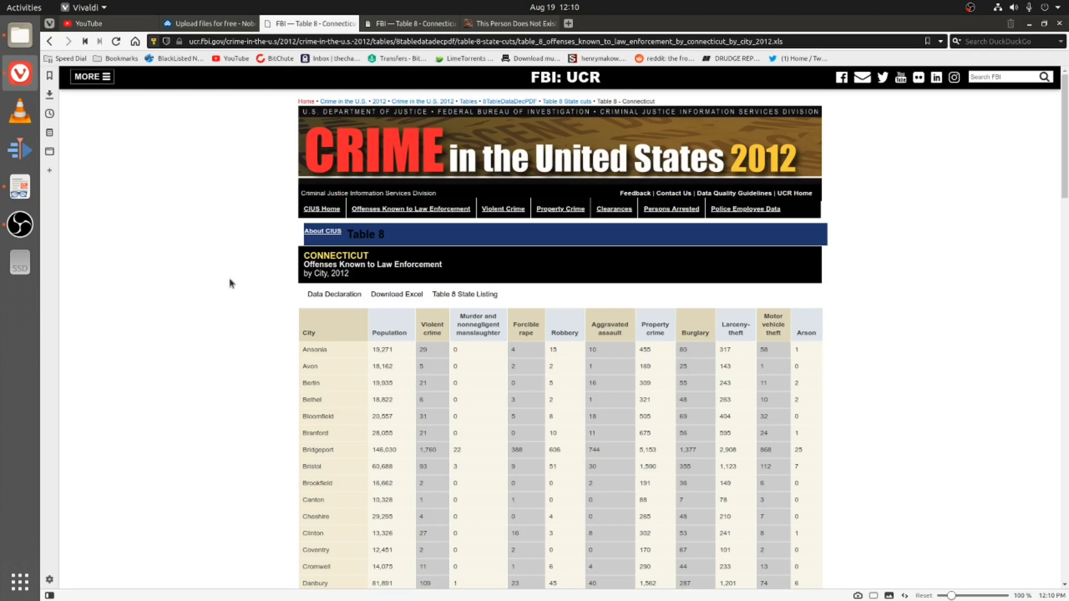
pyautogui.moveTo(360, 265)
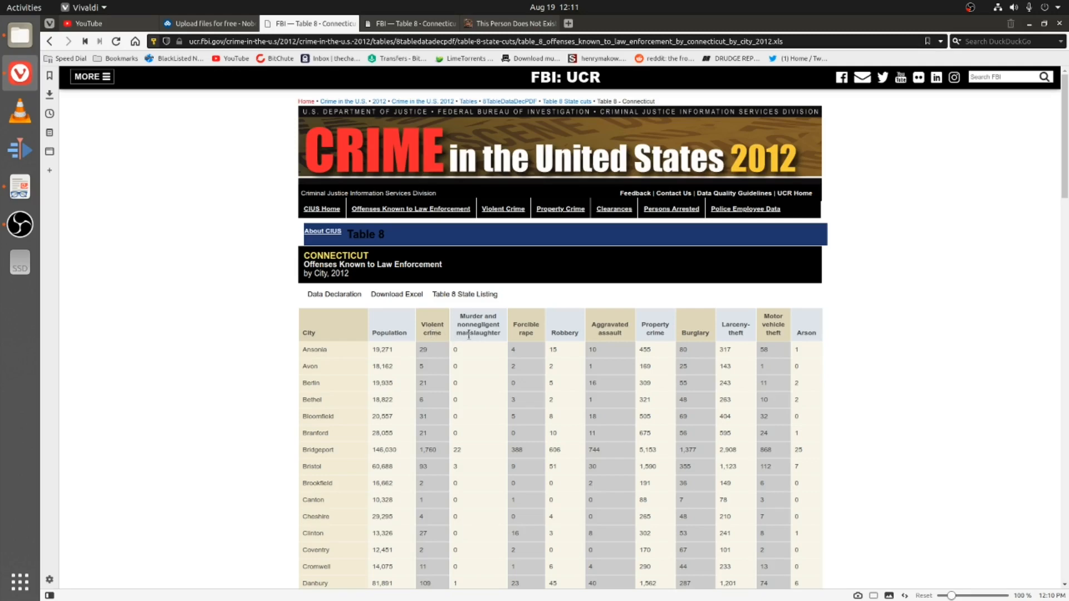
pyautogui.moveTo(272, 384)
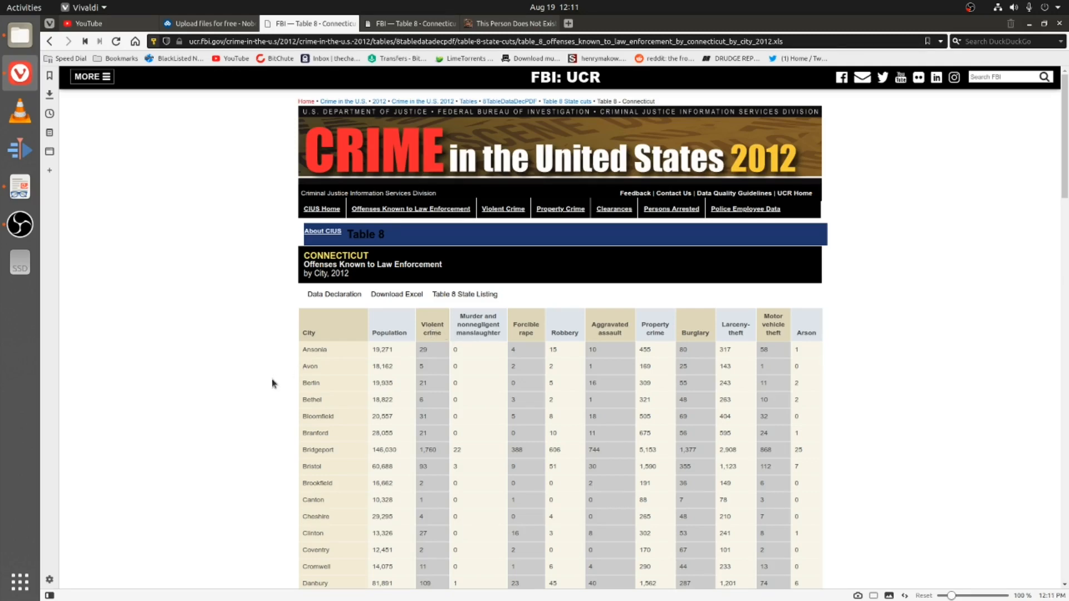
# - Scroll the 2012 table to the Newtown row and back, then switch to the 2013 Table 8 tab
pyautogui.scroll(-3)
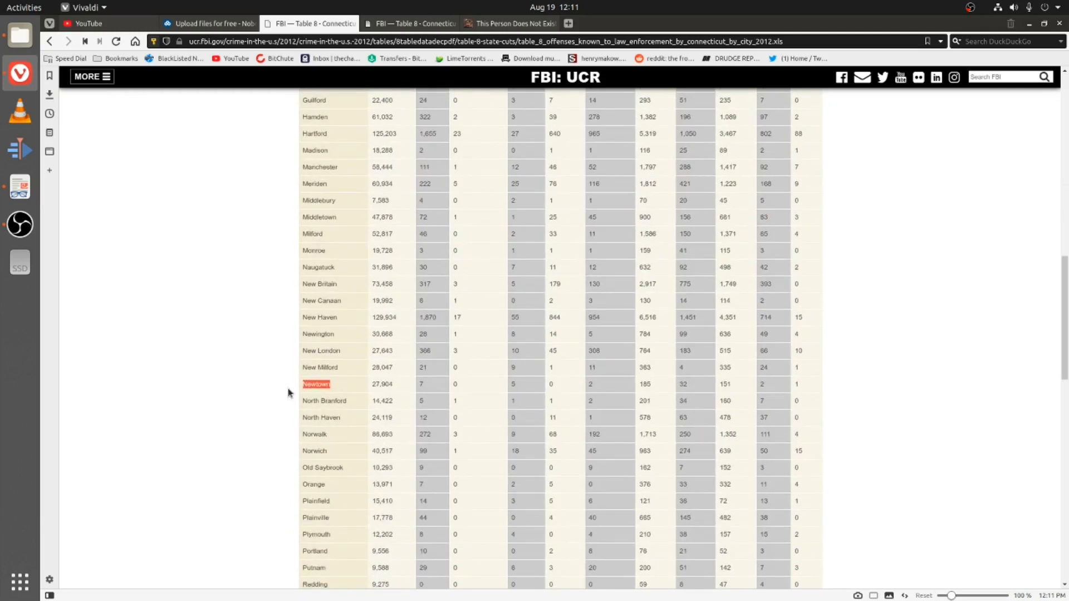
pyautogui.moveTo(310, 388)
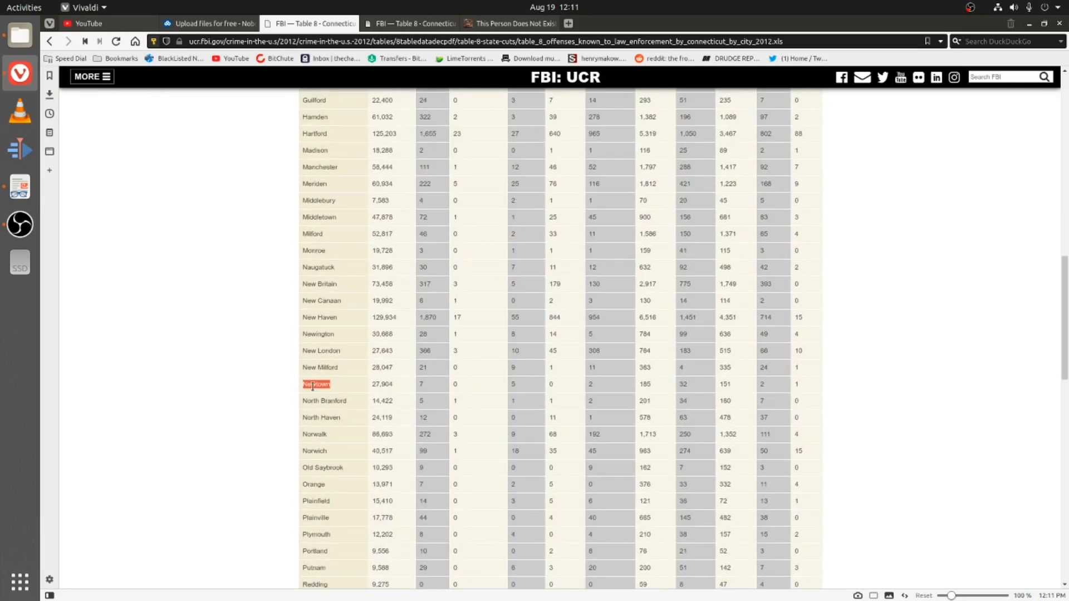
pyautogui.moveTo(423, 392)
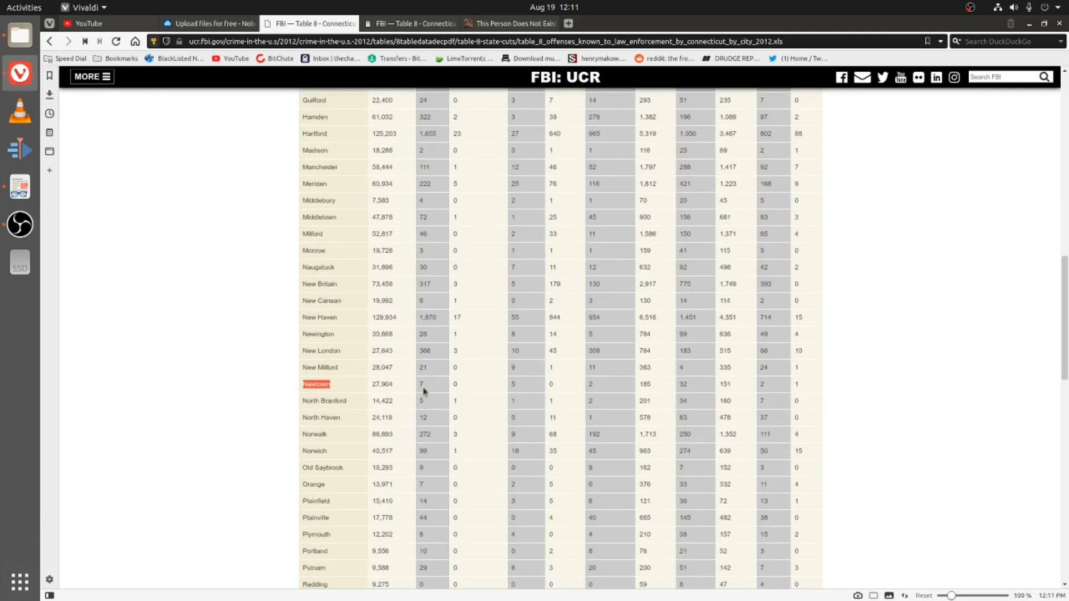
pyautogui.moveTo(448, 393)
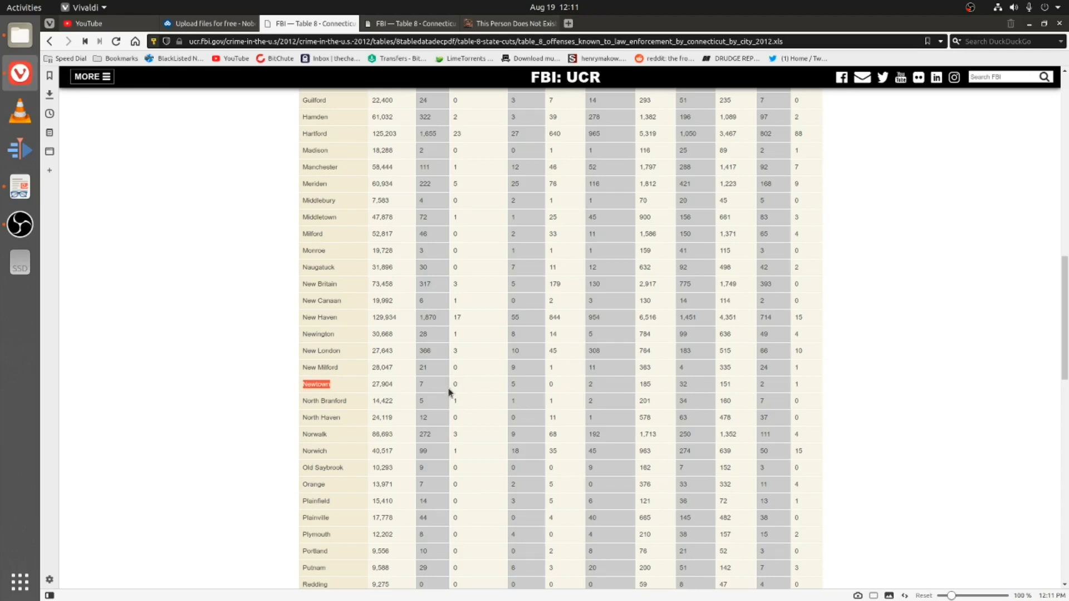
pyautogui.moveTo(262, 388)
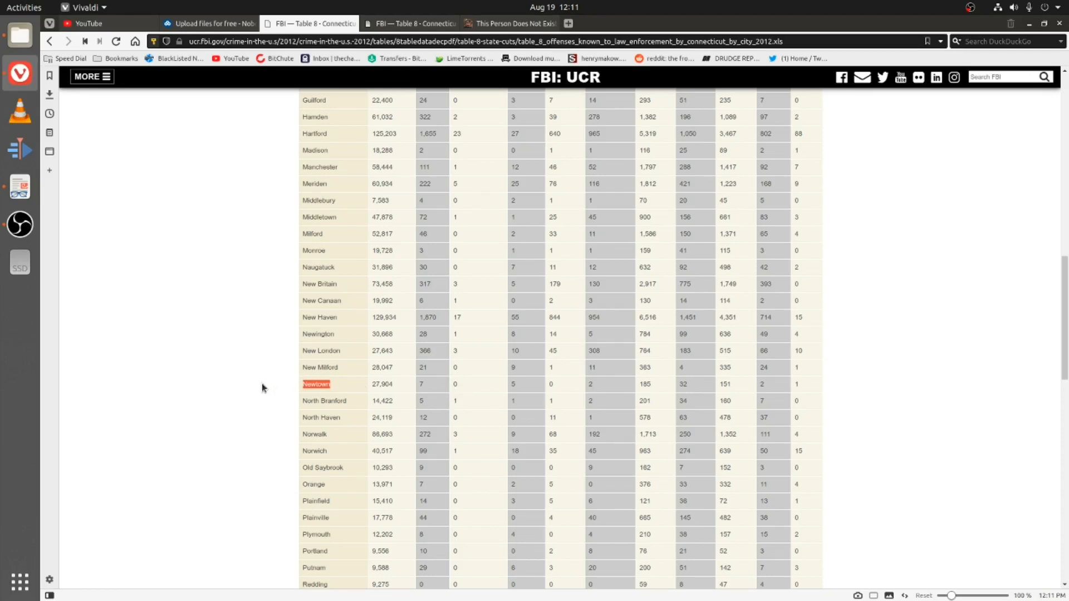
pyautogui.moveTo(258, 394)
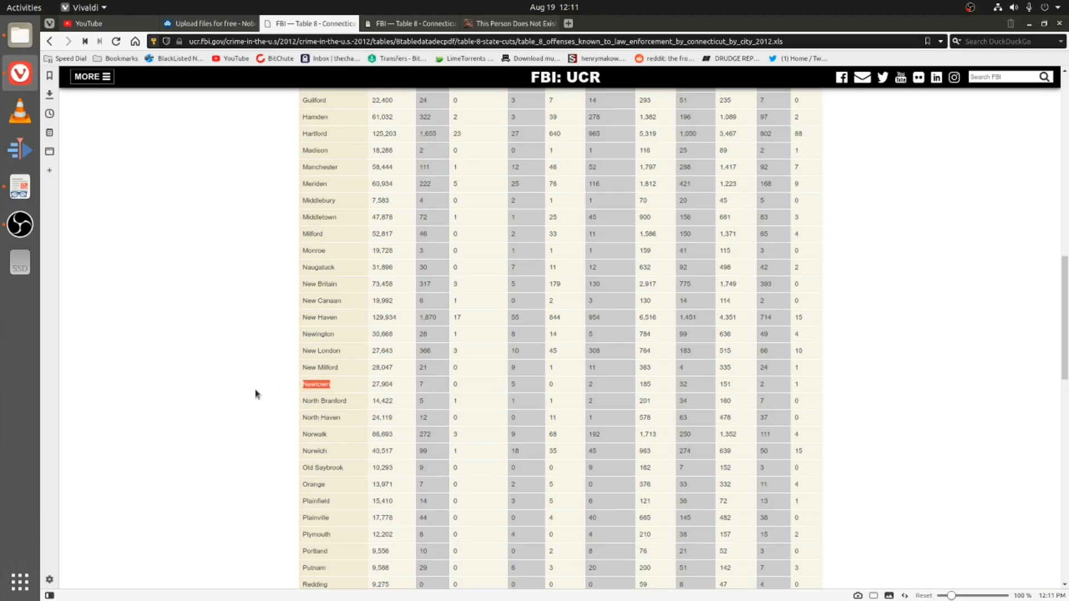
pyautogui.moveTo(450, 379)
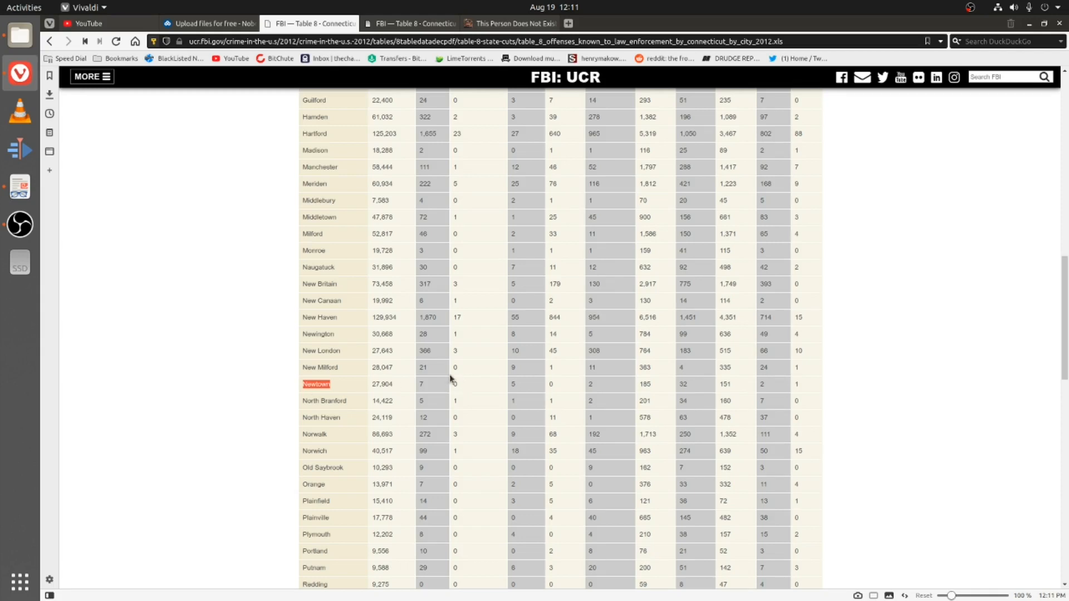
pyautogui.moveTo(467, 391)
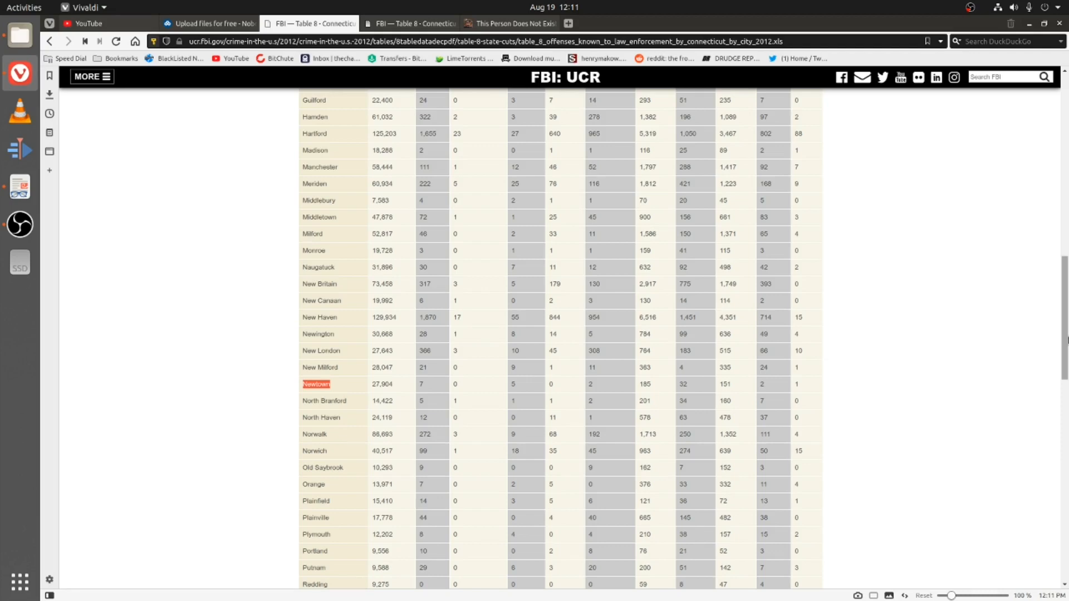
pyautogui.scroll(3)
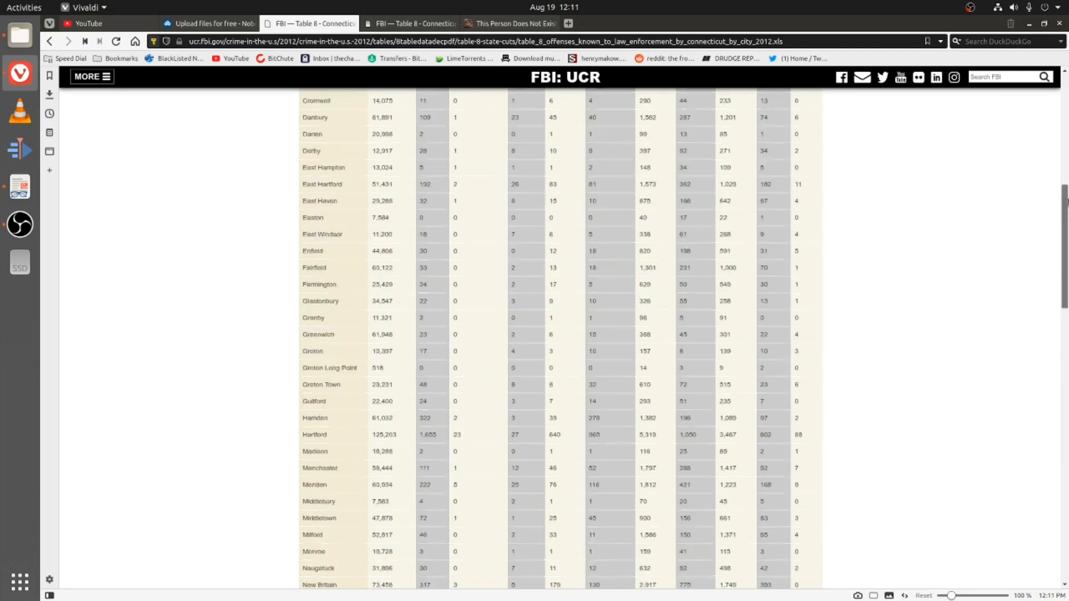
pyautogui.scroll(3)
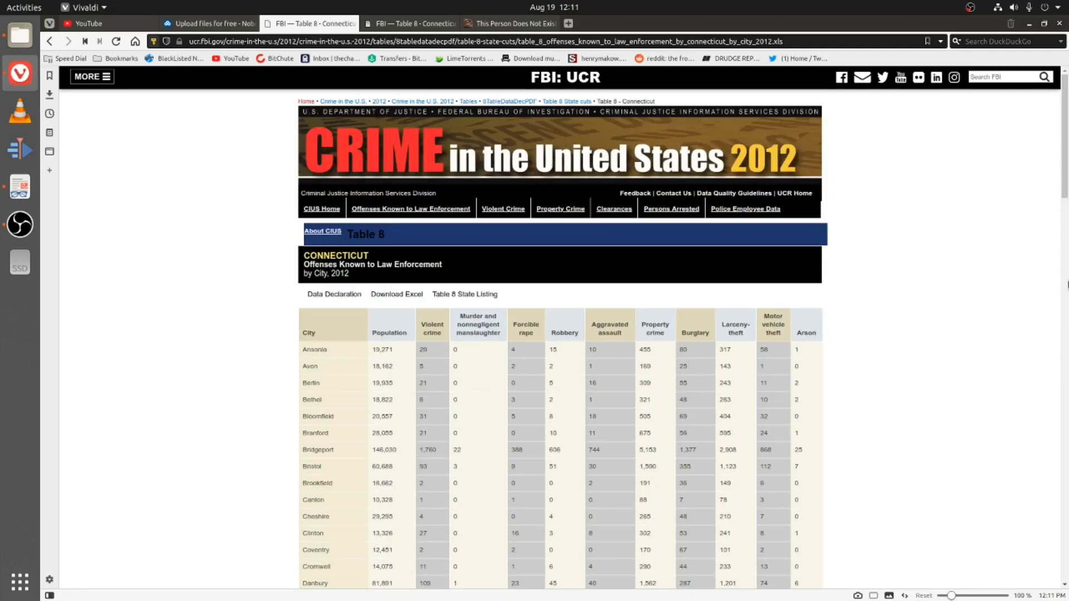
pyautogui.moveTo(1009, 373)
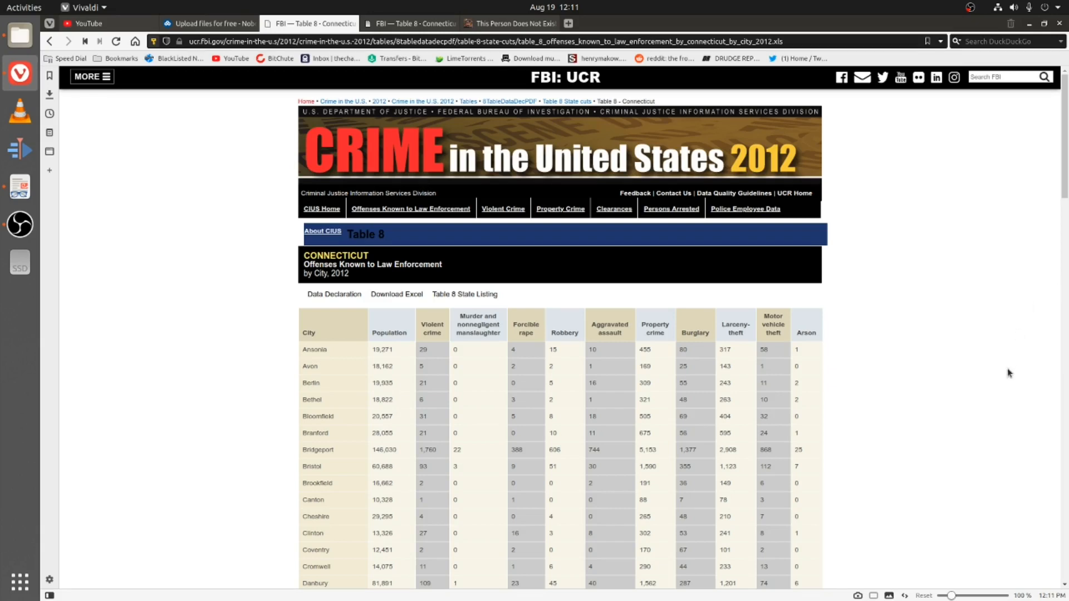
pyautogui.moveTo(1004, 373)
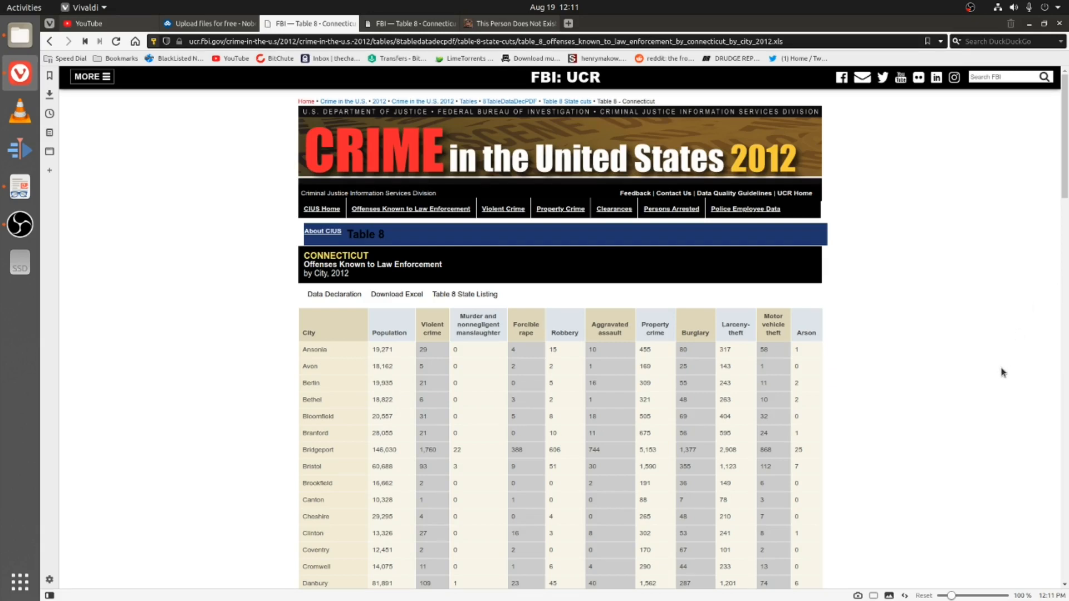
pyautogui.moveTo(928, 386)
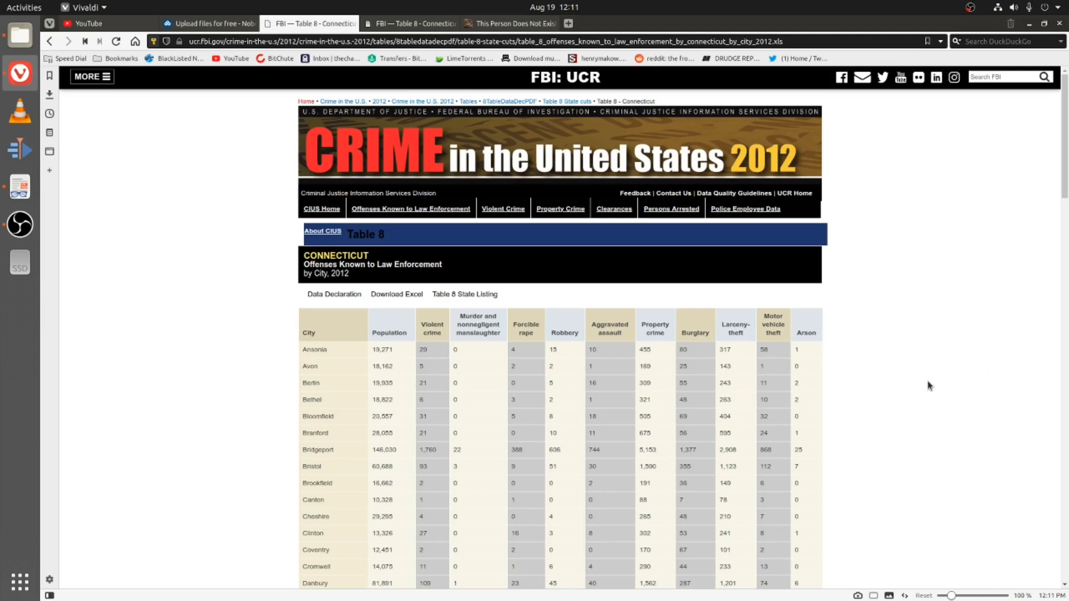
pyautogui.moveTo(900, 384)
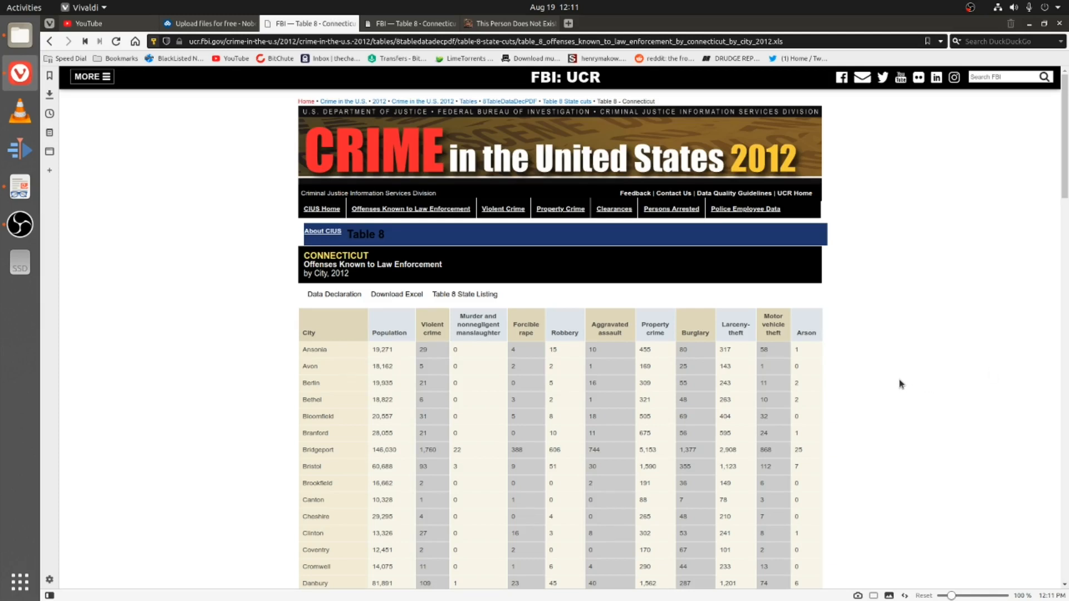
pyautogui.click(407, 22)
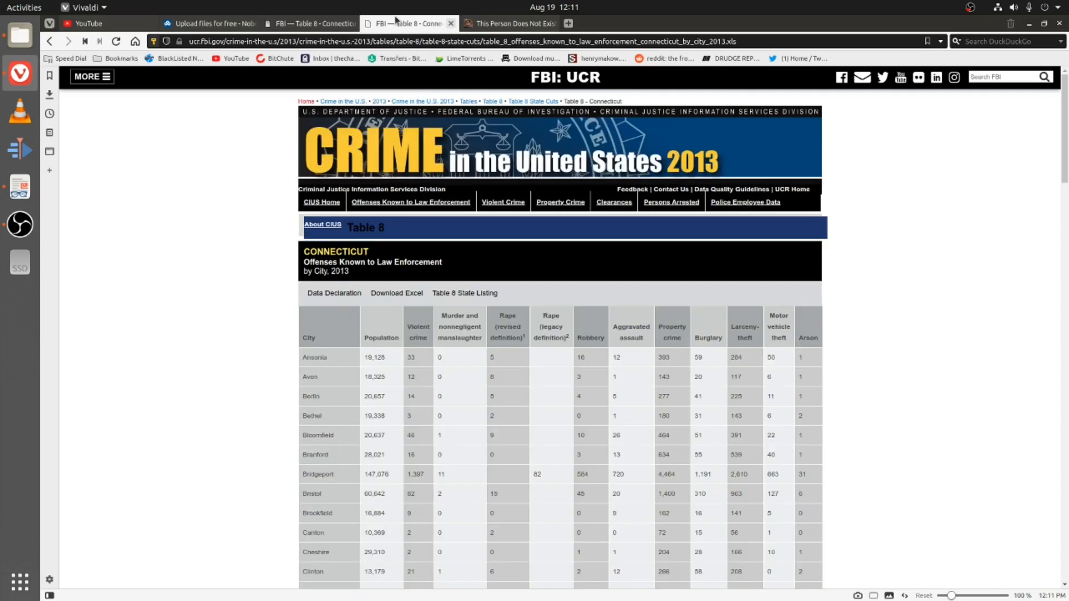
pyautogui.moveTo(322, 224)
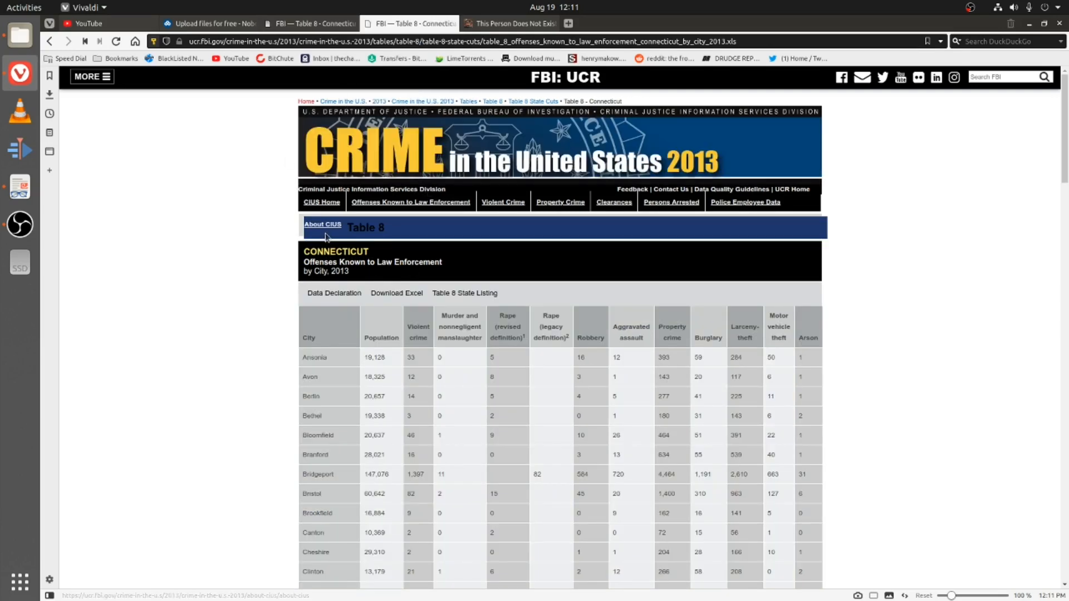
pyautogui.moveTo(291, 312)
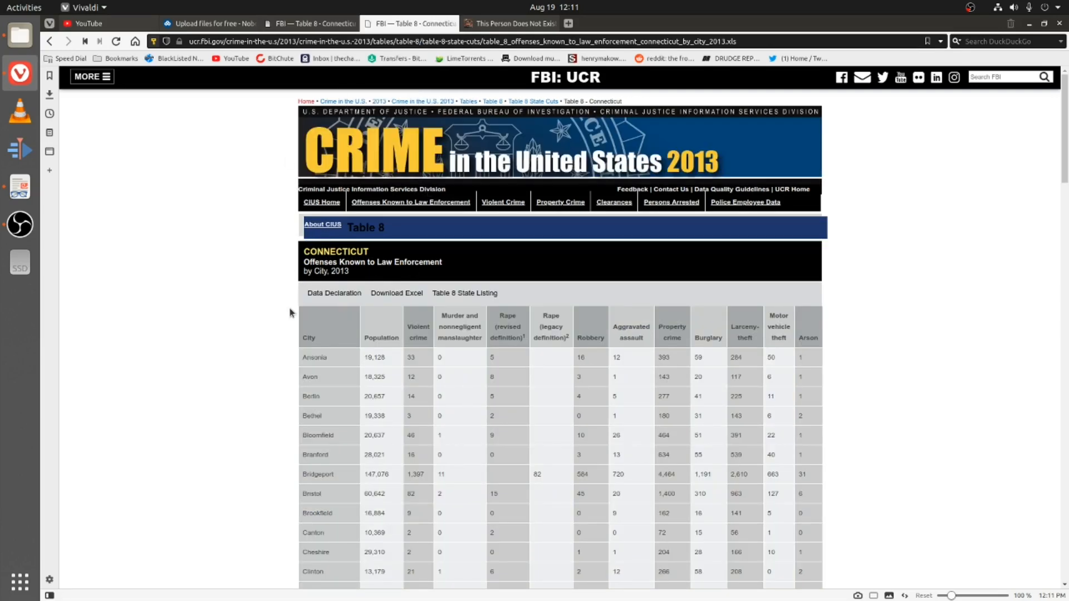
# - Scroll the 2013 Connecticut Table 8 to the highlighted Newtown row
pyautogui.scroll(-3)
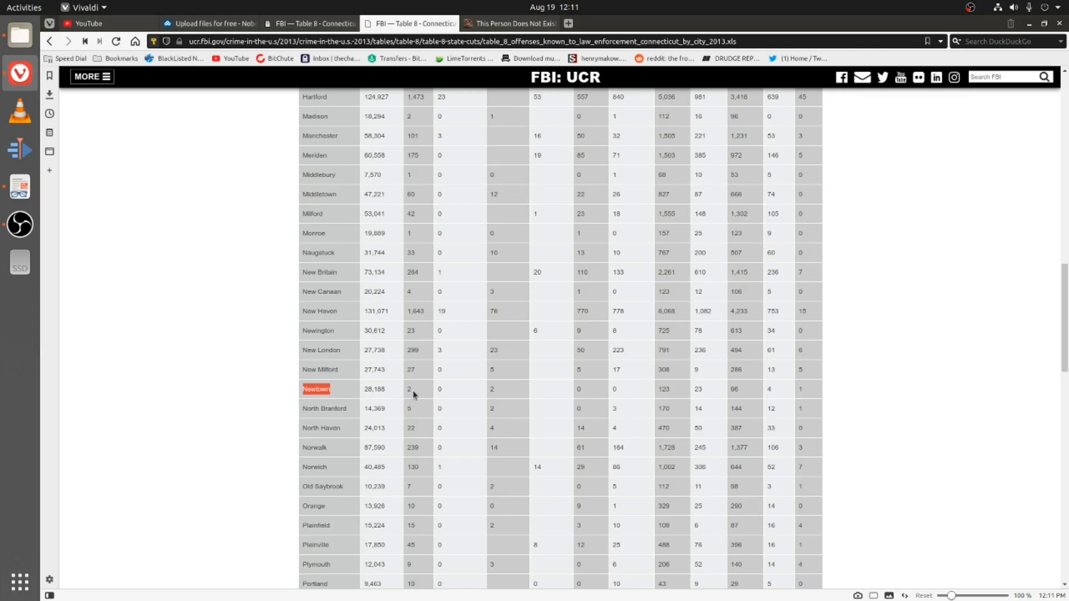
pyautogui.moveTo(733, 306)
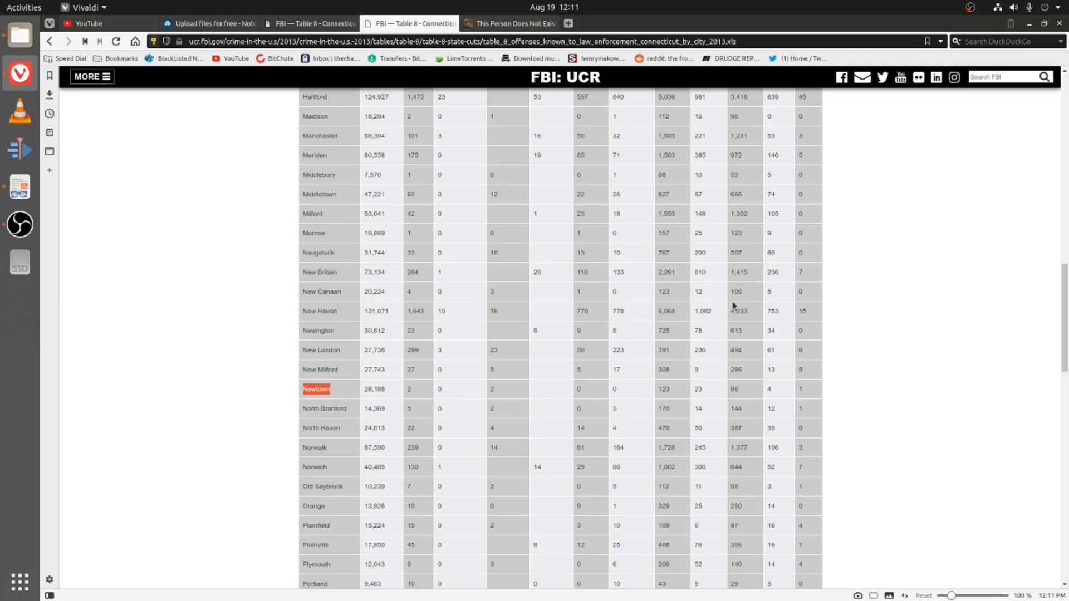
pyautogui.scroll(3)
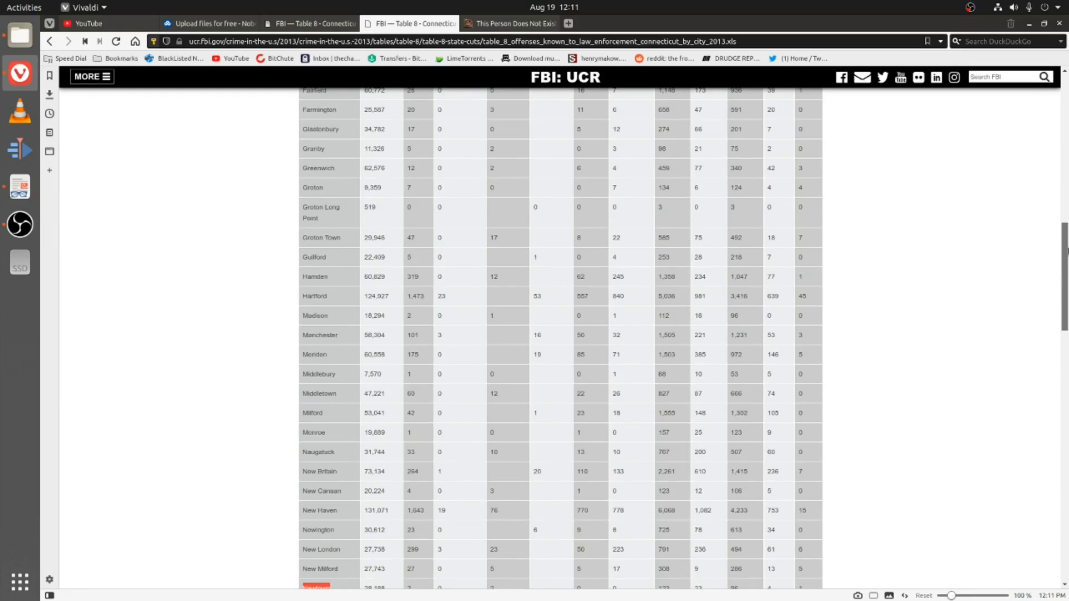
pyautogui.scroll(-3)
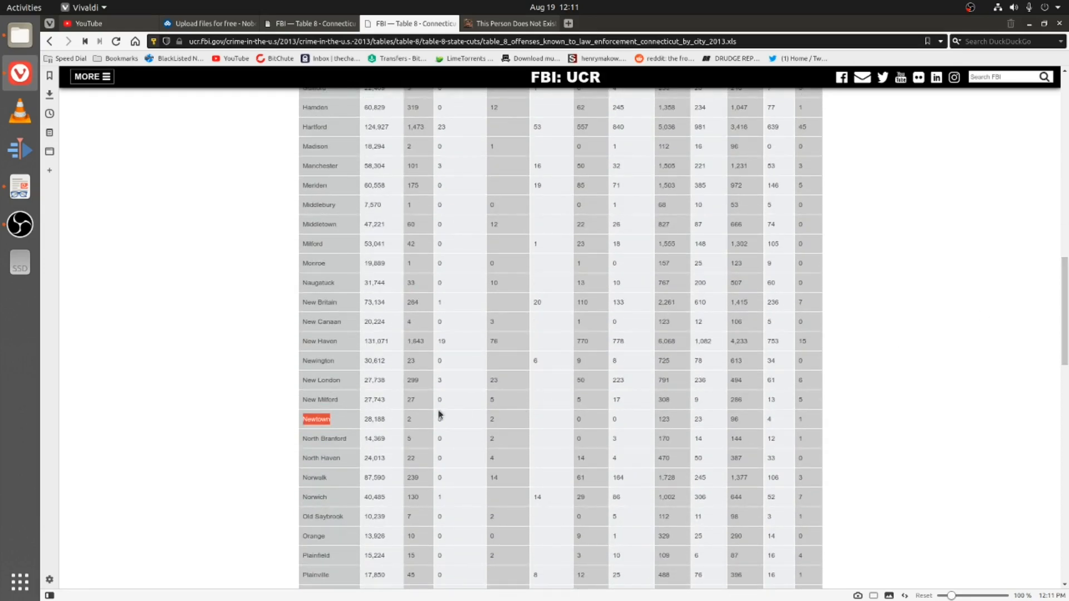
pyautogui.scroll(3)
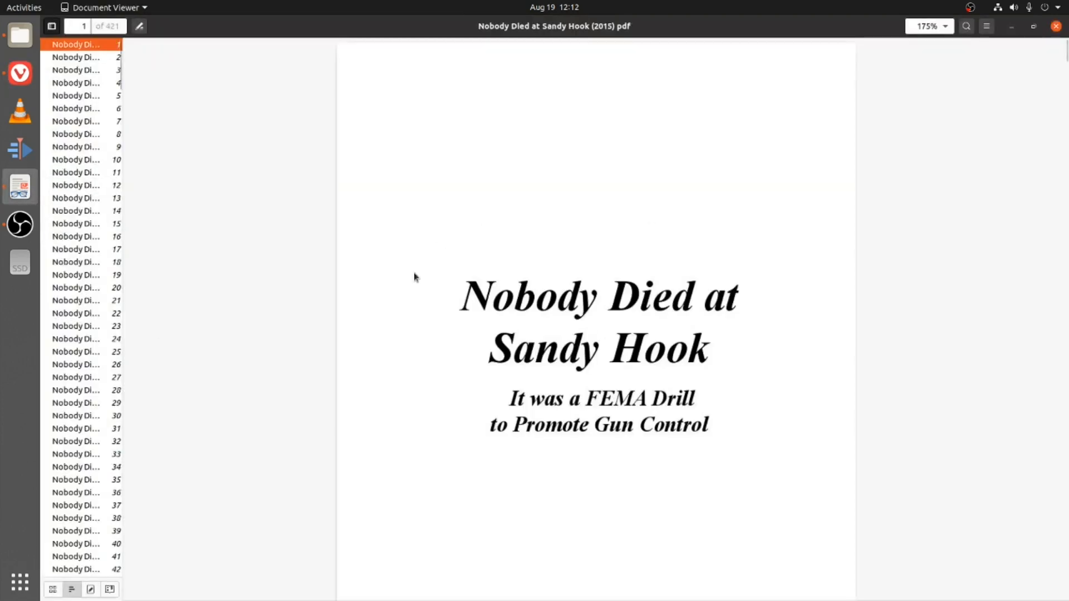
pyautogui.moveTo(851, 341)
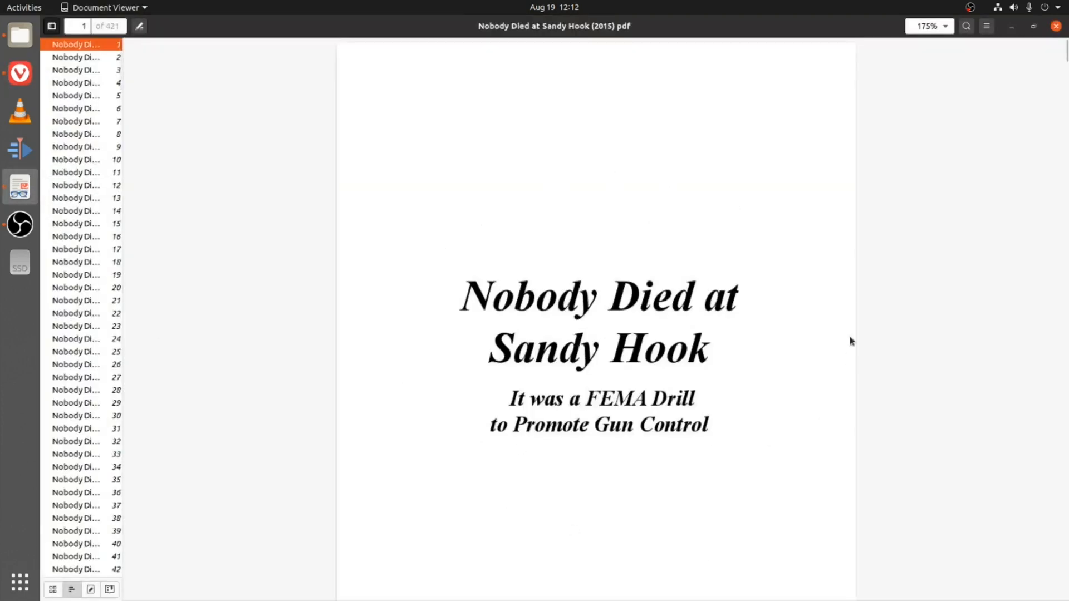
pyautogui.moveTo(355, 174)
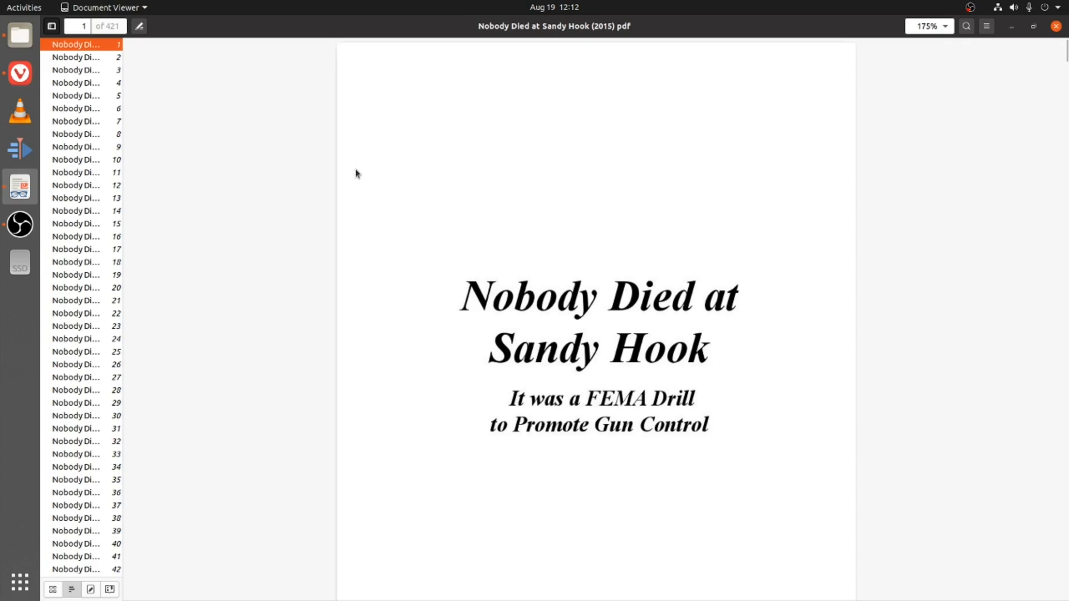
pyautogui.moveTo(138, 169)
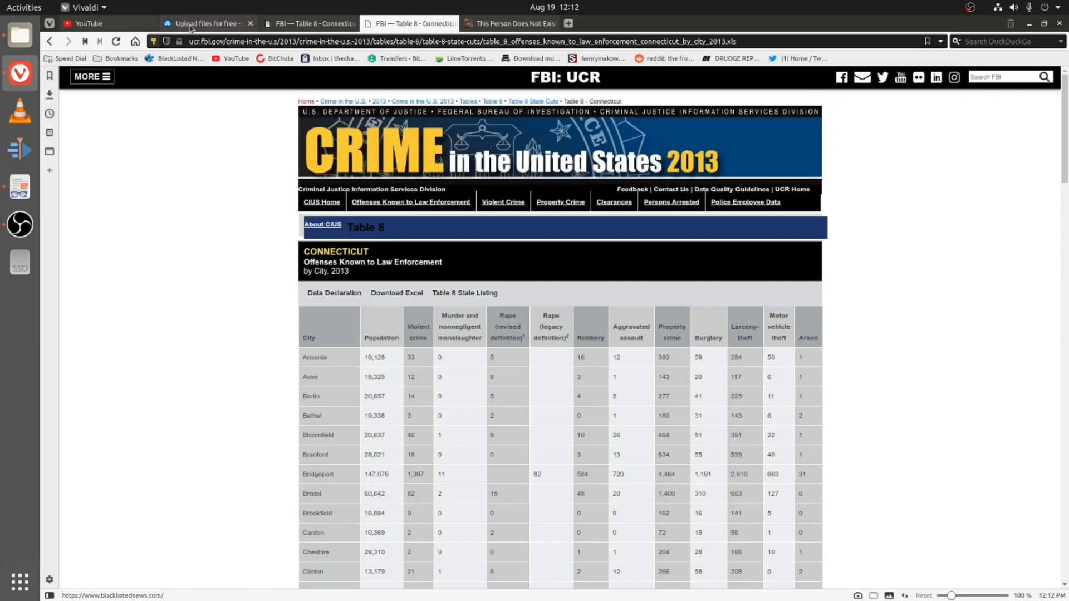
# - View the ufile.io Sandy Hook PDF download tab, then switch to the 2012 Table 8 tab
pyautogui.click(205, 23)
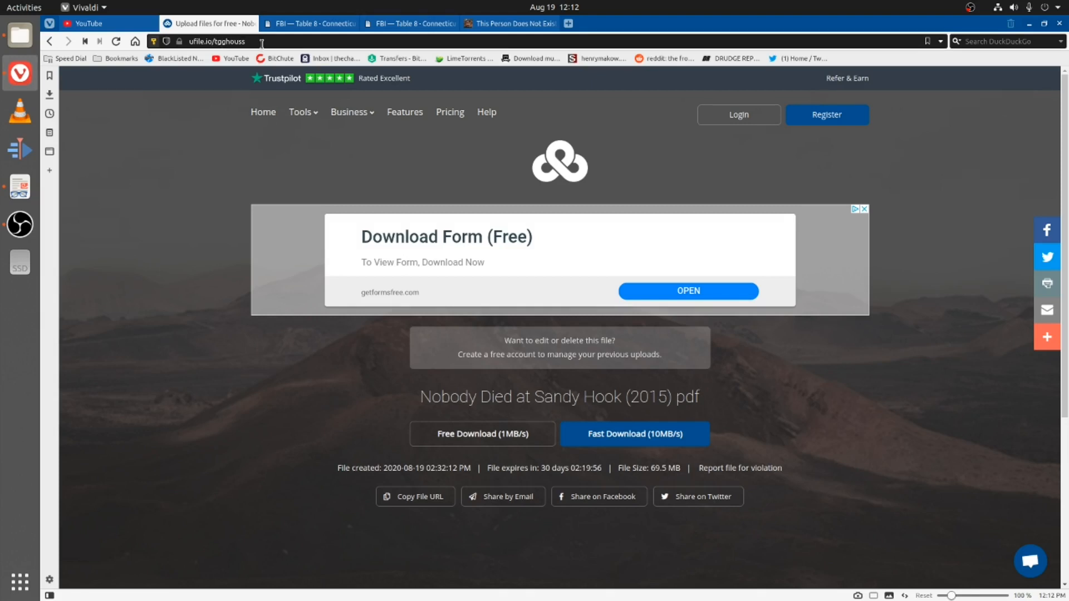
pyautogui.moveTo(247, 570)
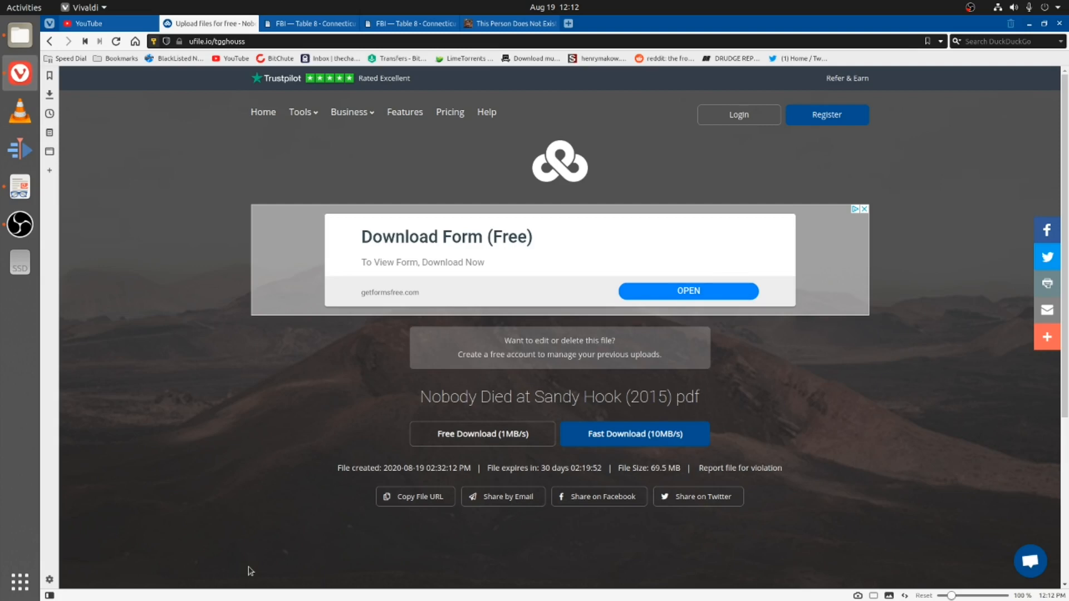
pyautogui.click(307, 23)
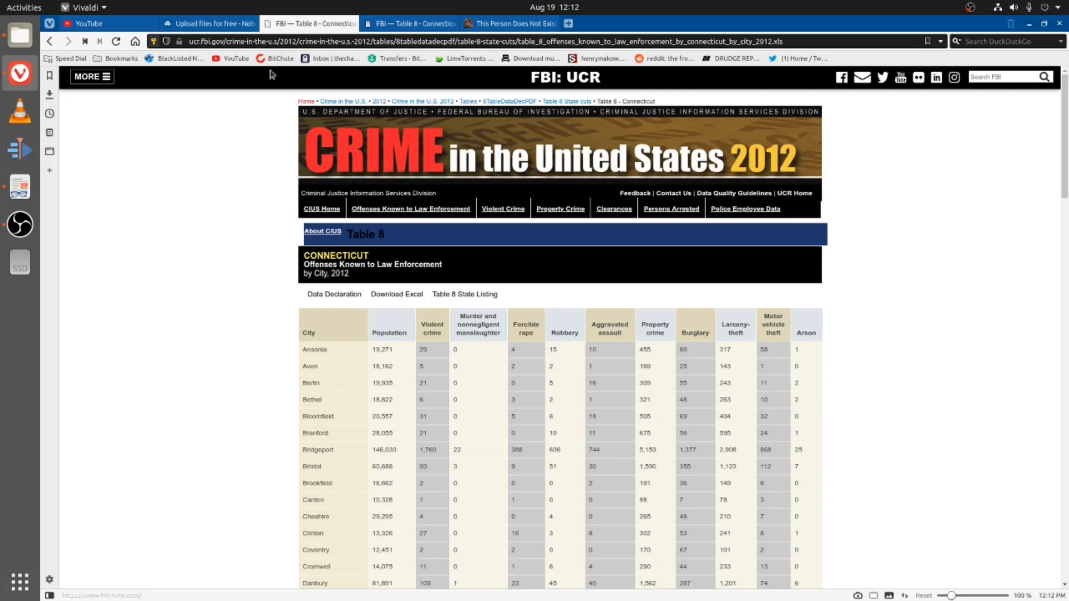
# - Scroll the 2012 table to Newtown and back, then show Newtown in the 2013 table
pyautogui.scroll(-3)
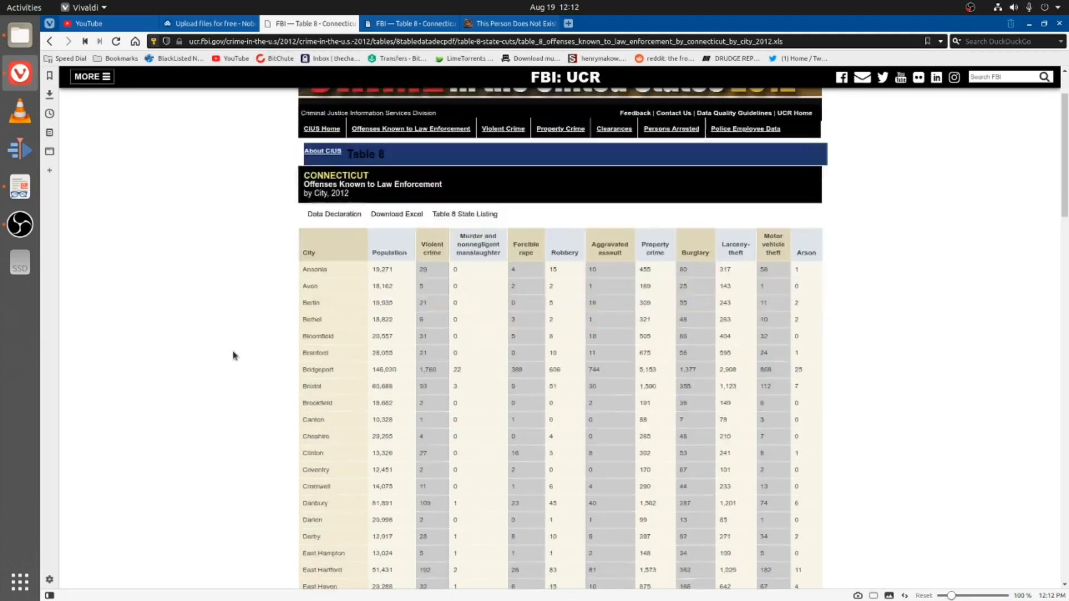
pyautogui.scroll(-3)
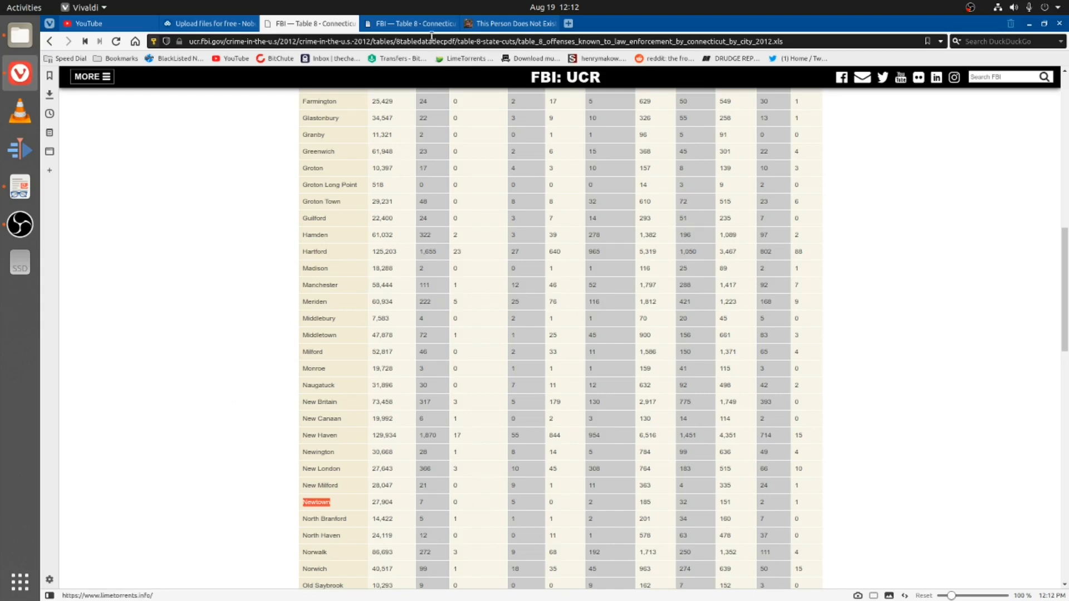
pyautogui.scroll(3)
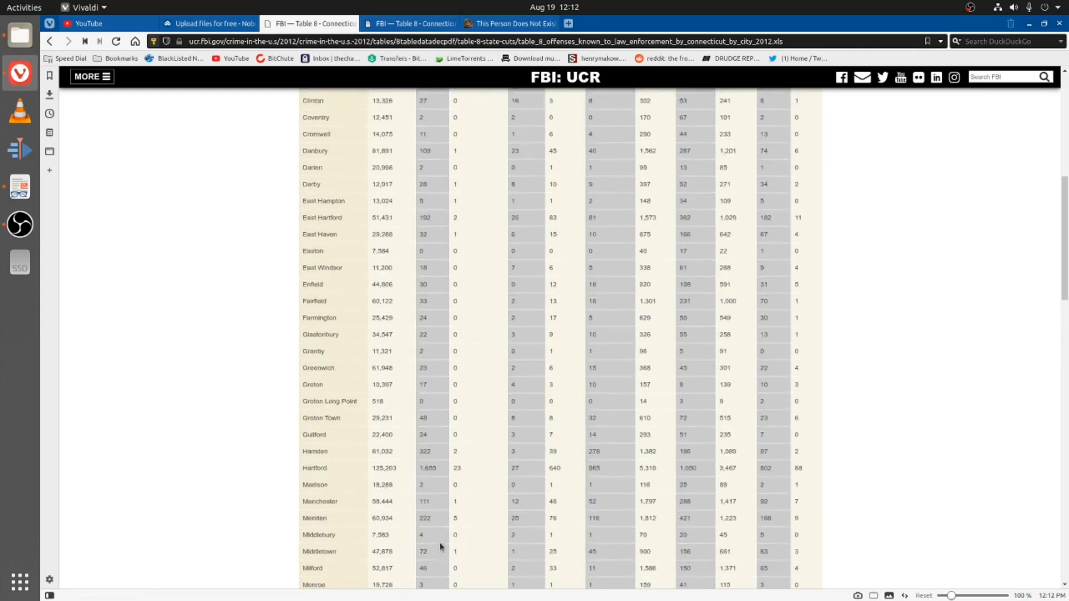
pyautogui.scroll(3)
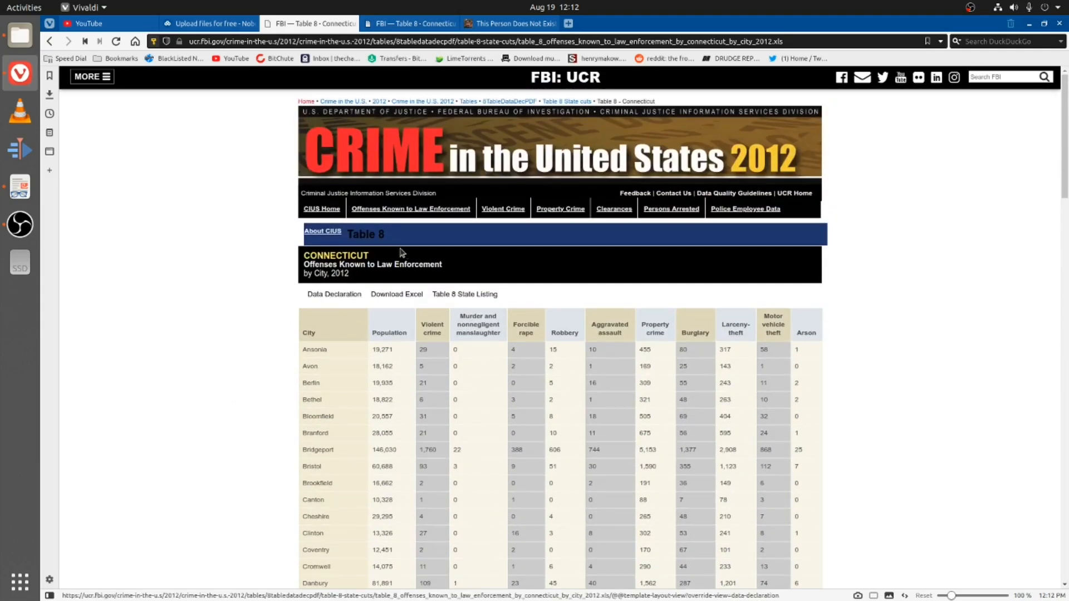
pyautogui.click(410, 23)
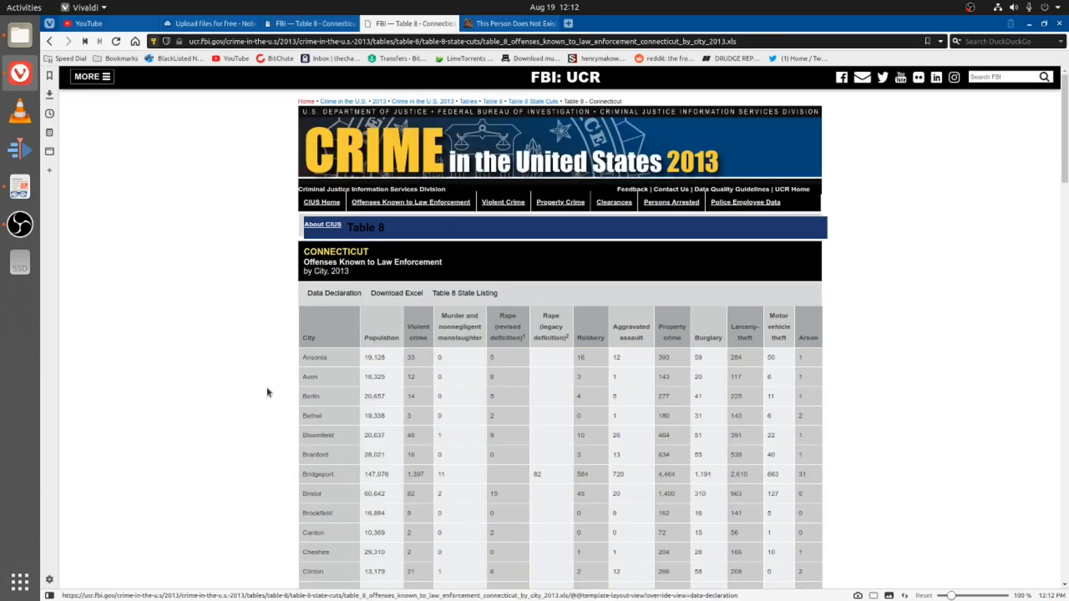
pyautogui.scroll(-3)
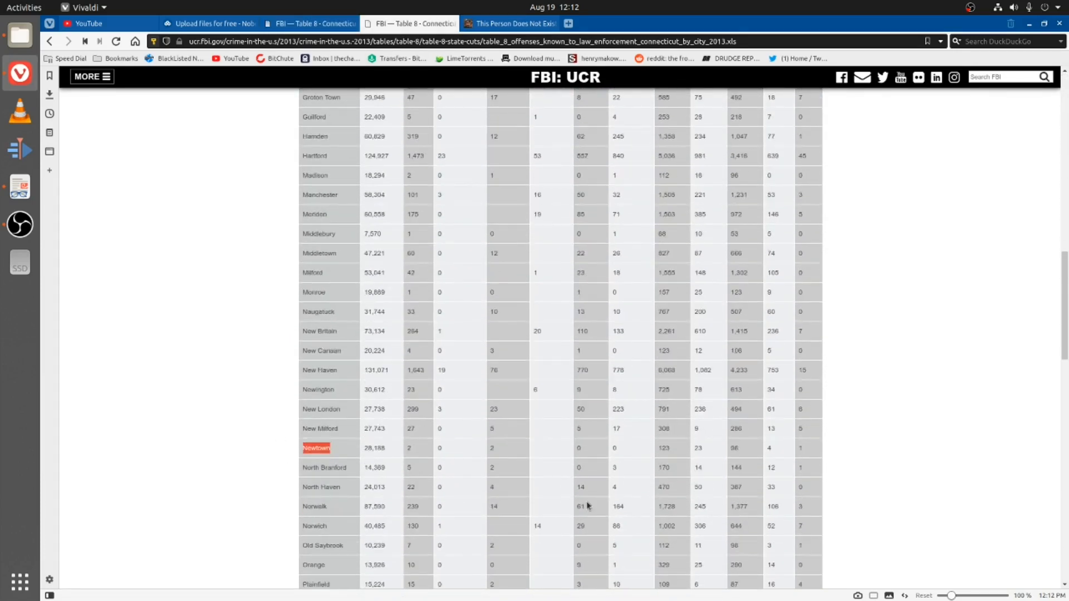
pyautogui.moveTo(119, 58)
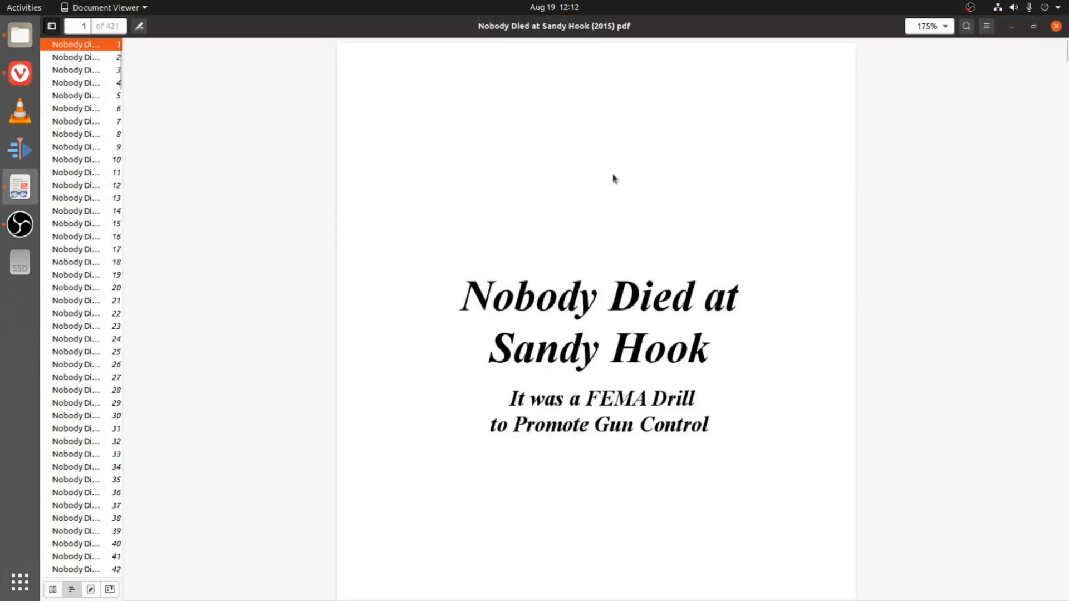
pyautogui.moveTo(505, 129)
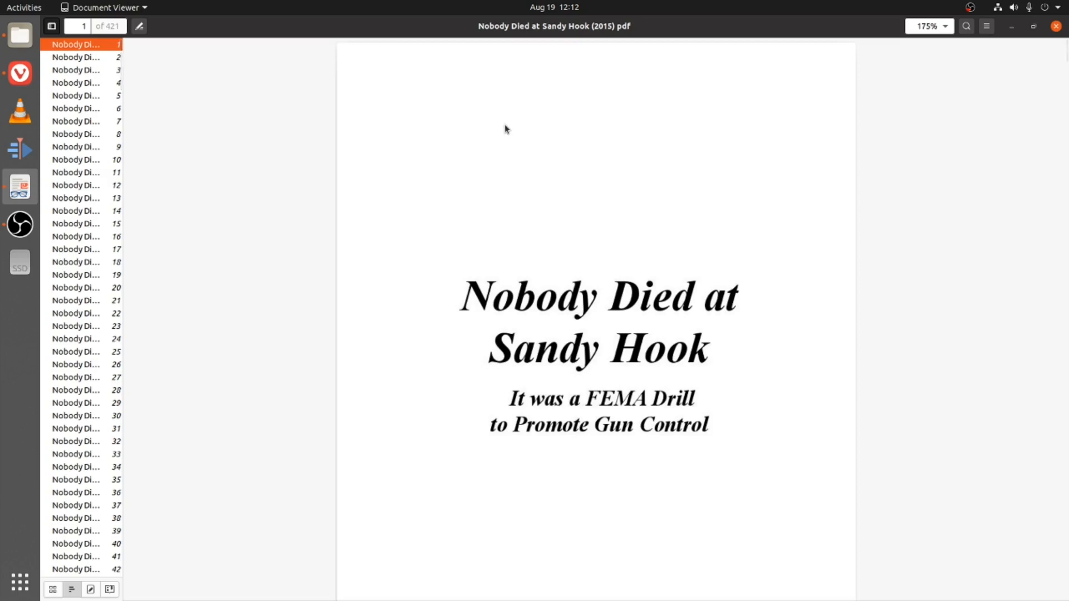
# - Glance at page 1 of the Sandy Hook PDF, then return to Vivaldi
pyautogui.click(20, 73)
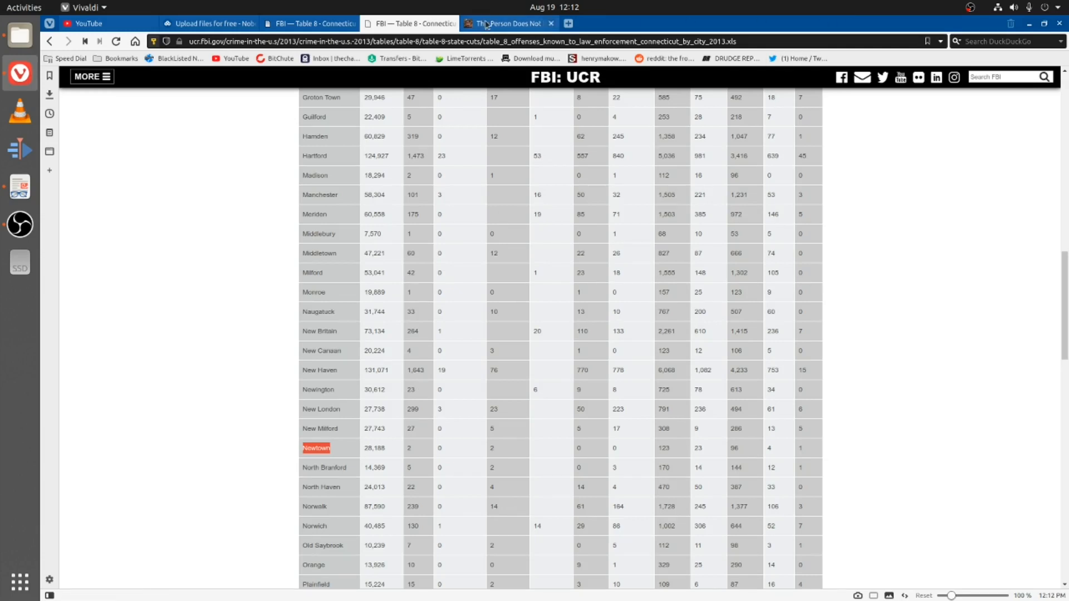
# - Switch to This Person Does Not Exist and reload to get a brown-haired woman
pyautogui.click(506, 24)
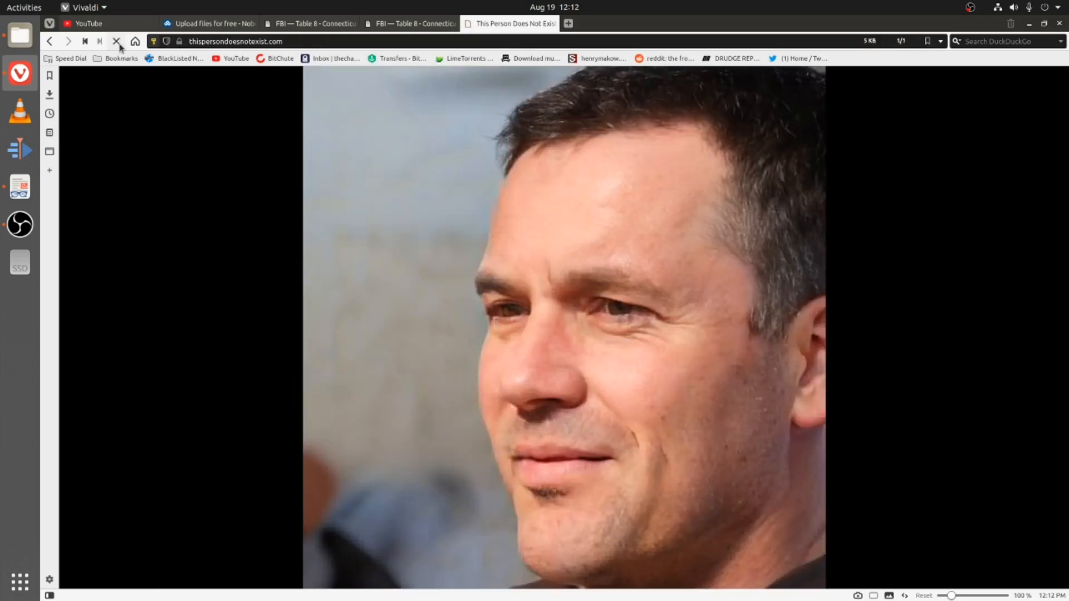
pyautogui.click(117, 41)
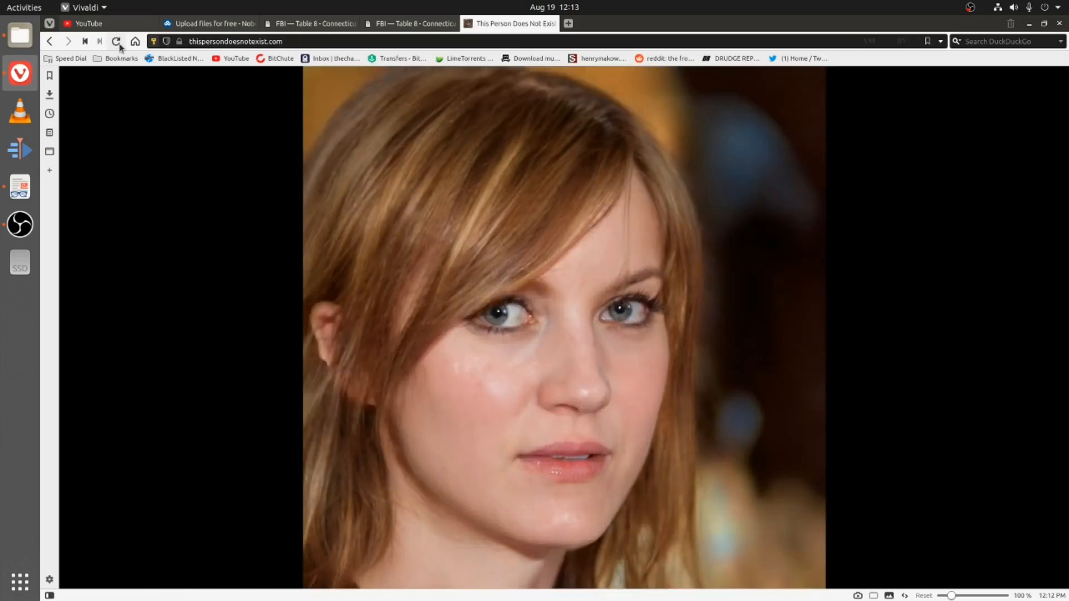